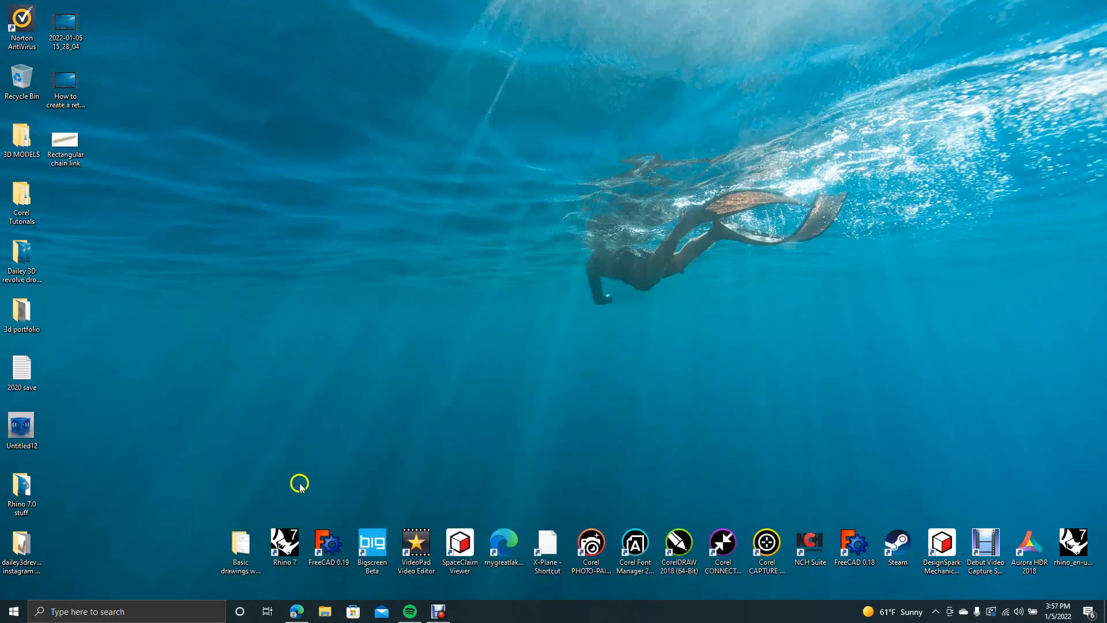
pyautogui.moveTo(308, 508)
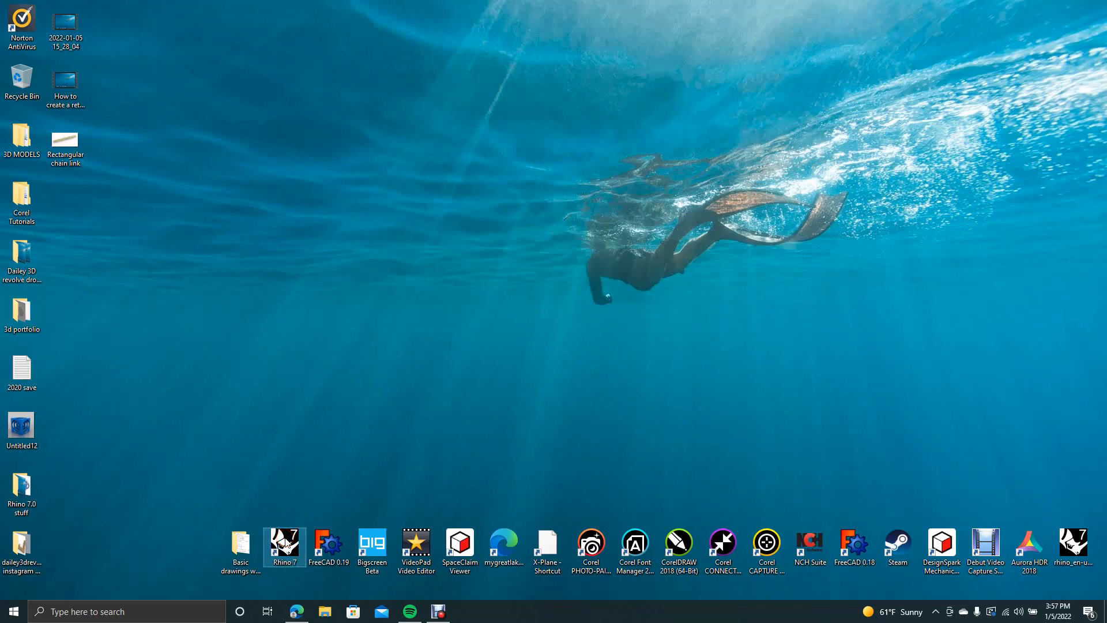
# Step: Launch Rhino 7 and start a new model from the Small Objects - Inches template
pyautogui.click(283, 543)
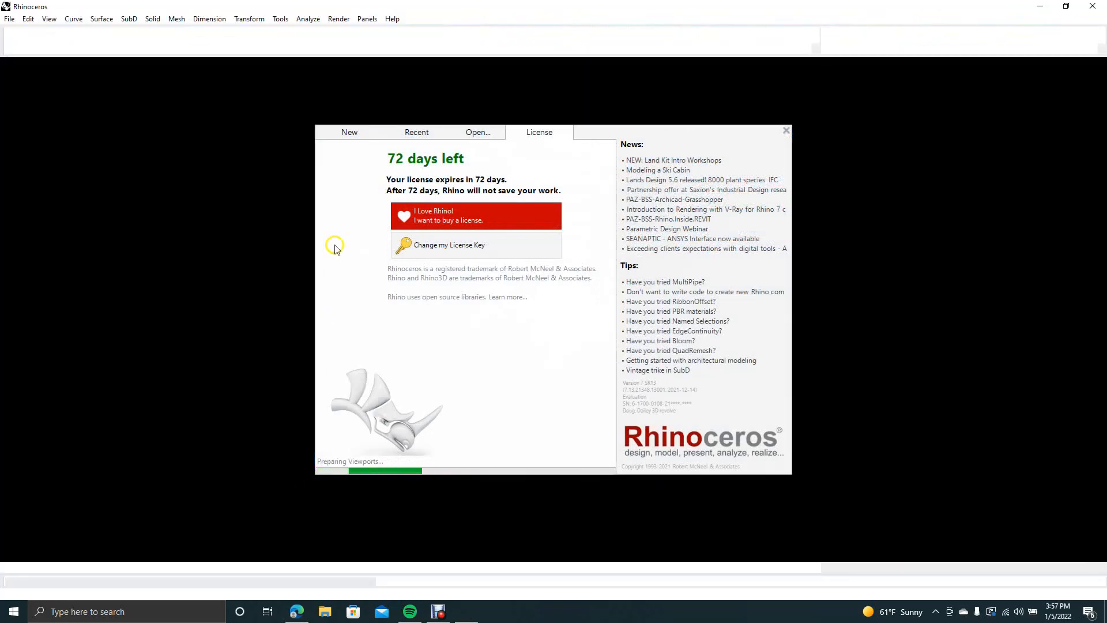
pyautogui.click(349, 132)
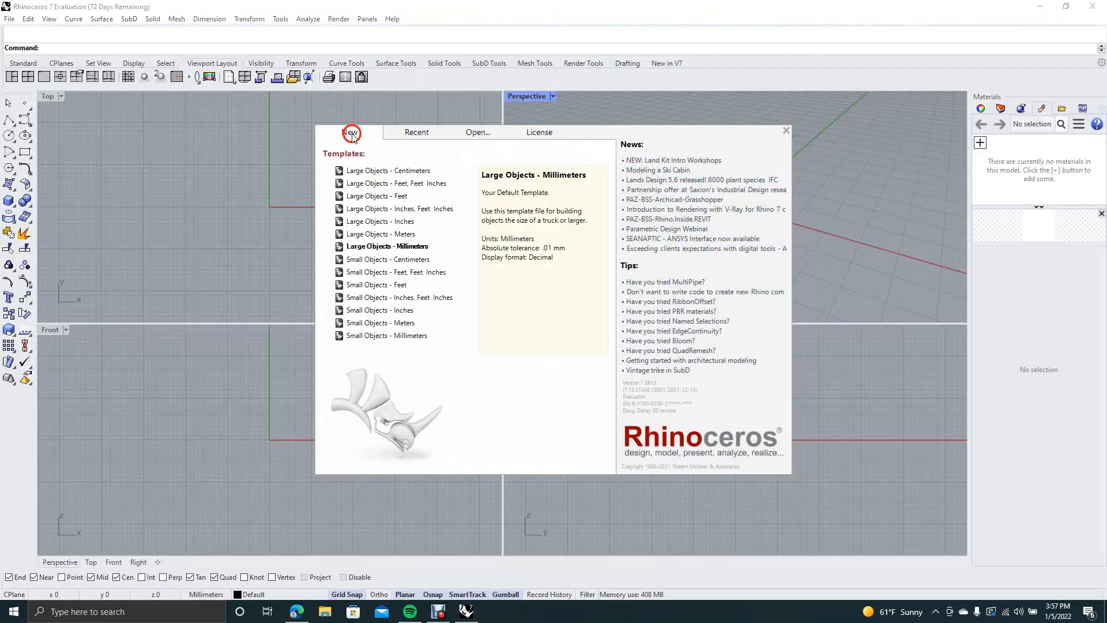
pyautogui.click(396, 272)
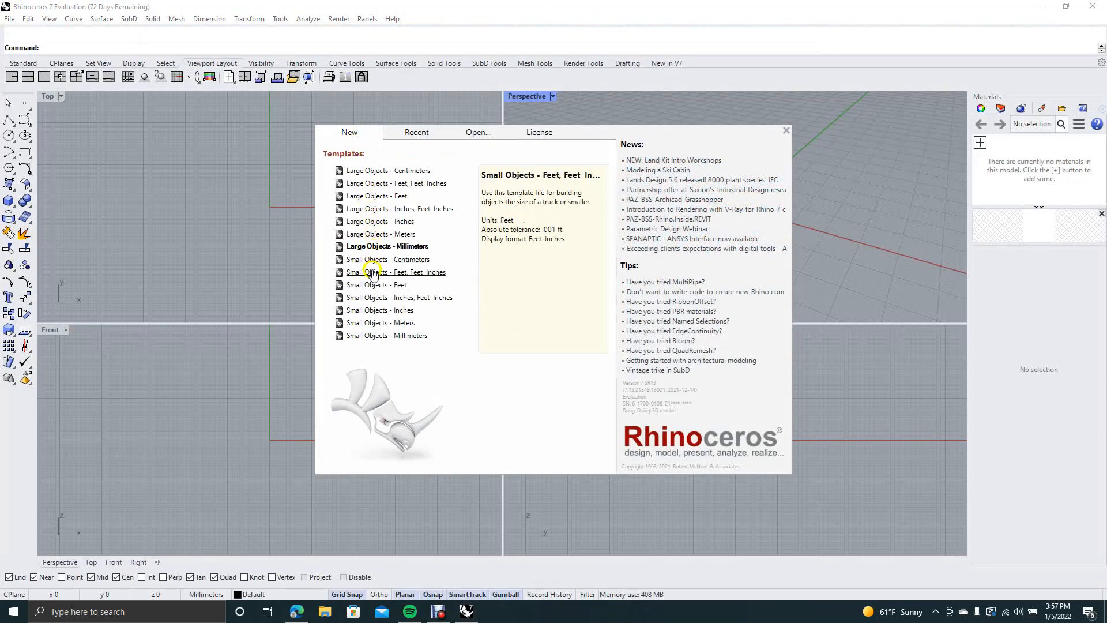
pyautogui.doubleClick(376, 285)
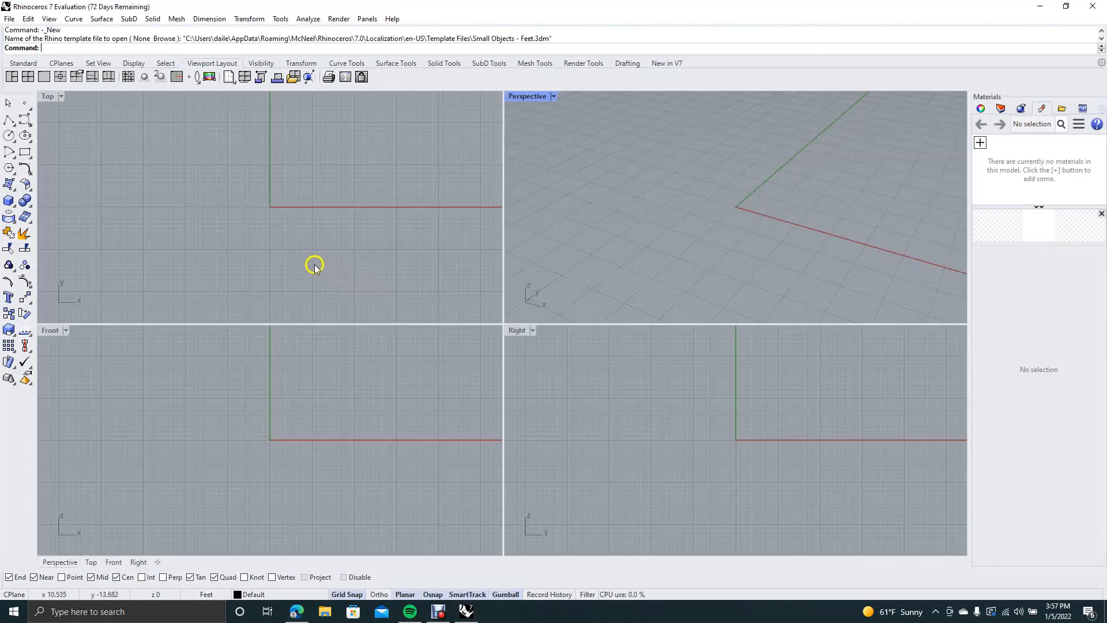
pyautogui.moveTo(24, 36)
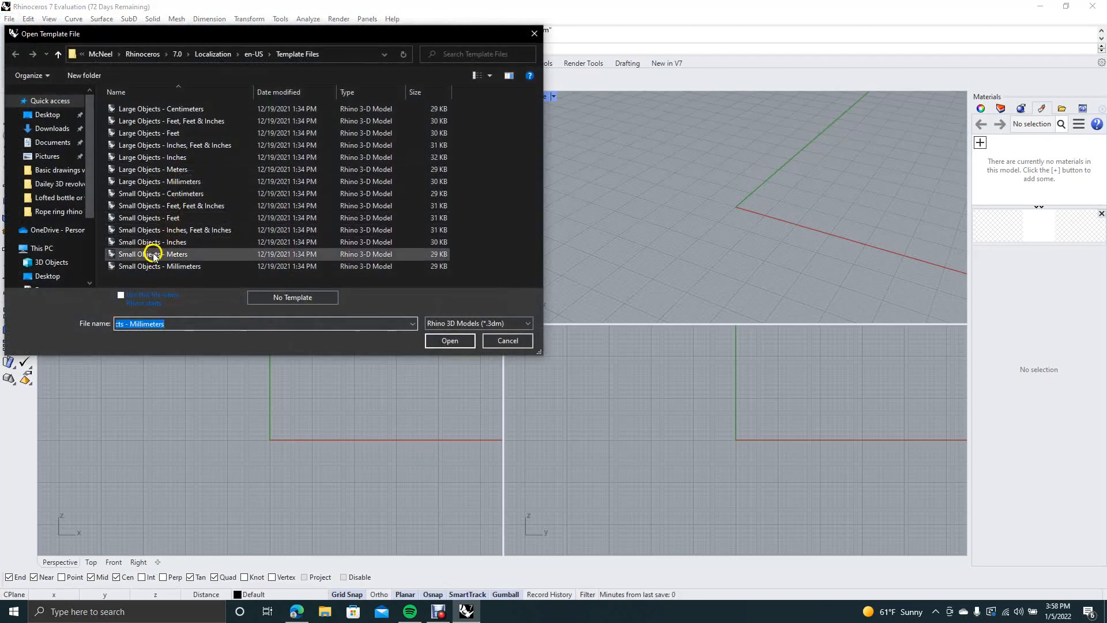
pyautogui.click(449, 340)
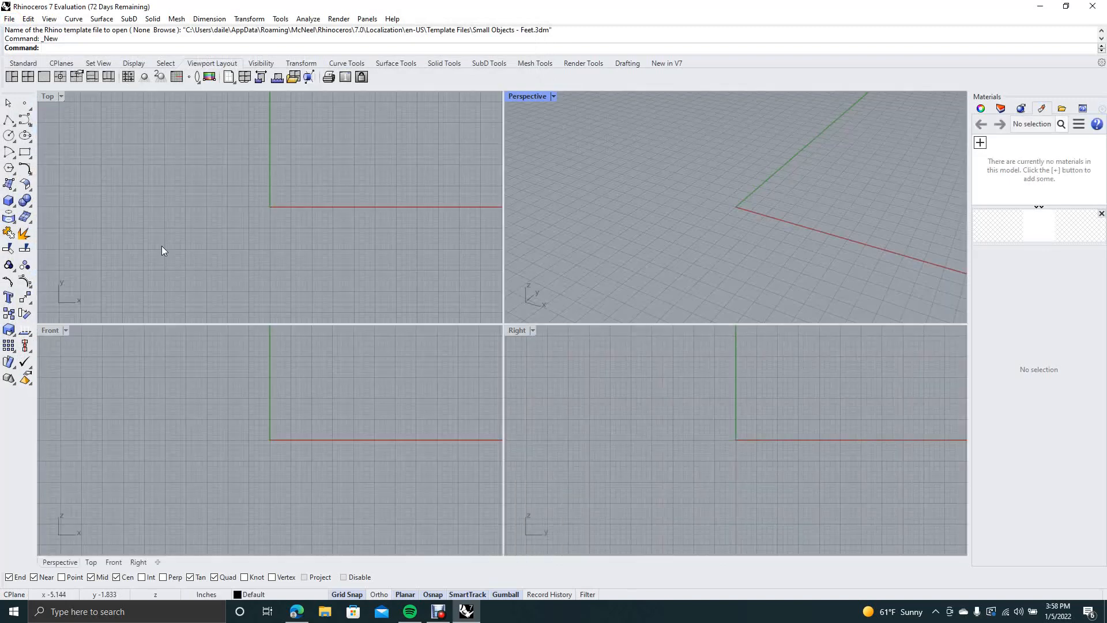
pyautogui.moveTo(10, 135)
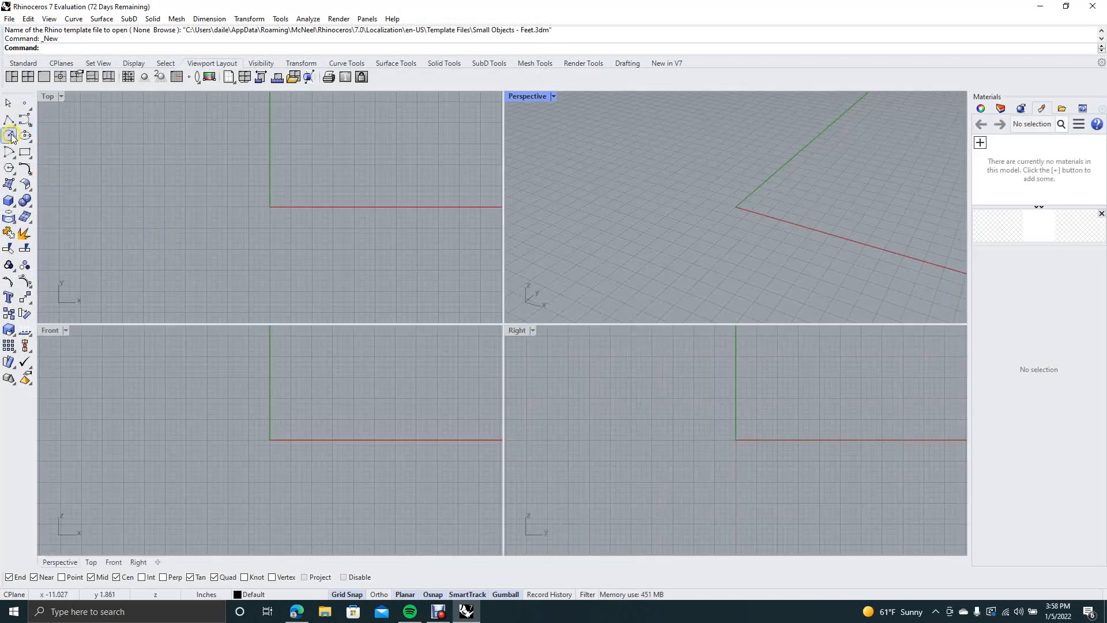
# Step: Draw a 3.5-inch diameter circle left of the origin and copy it to the right
pyautogui.click(10, 135)
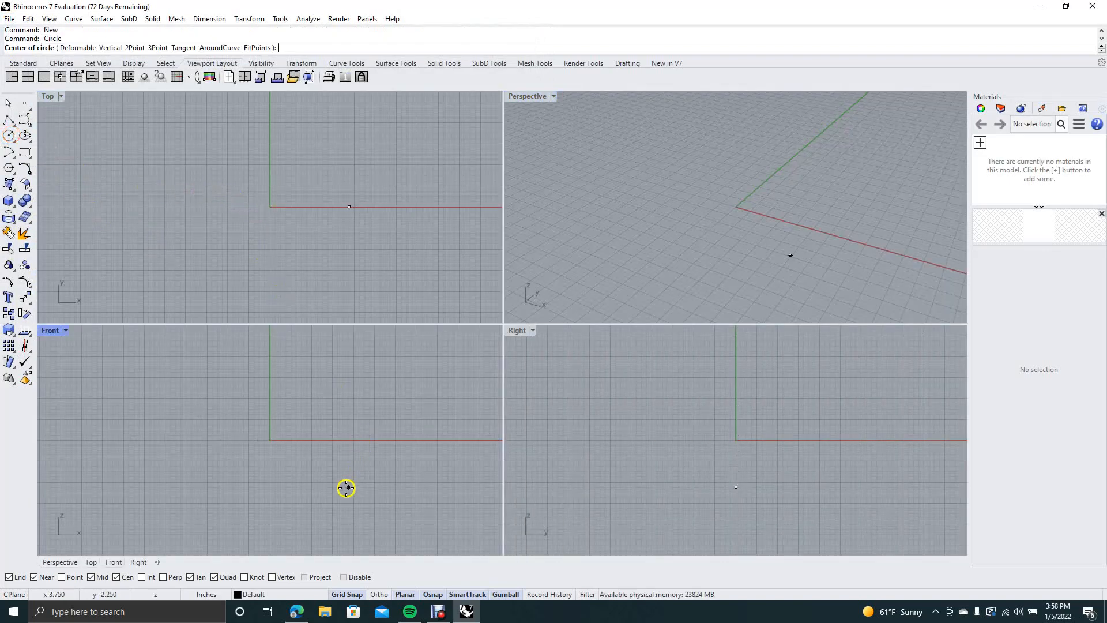
pyautogui.moveTo(145, 213)
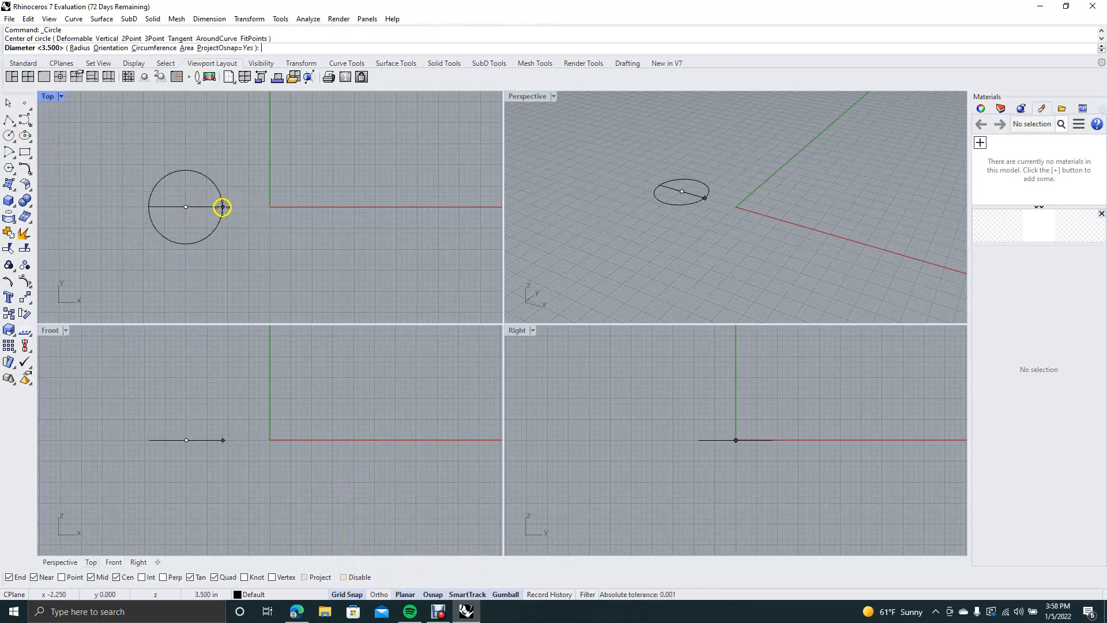
pyautogui.click(222, 206)
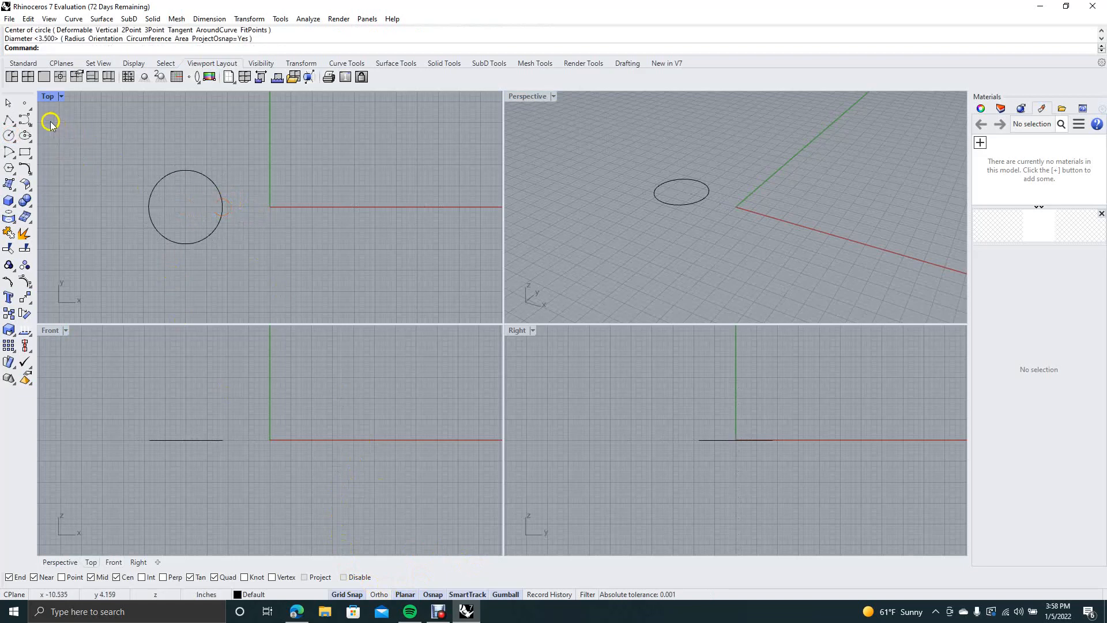
pyautogui.press('Escape')
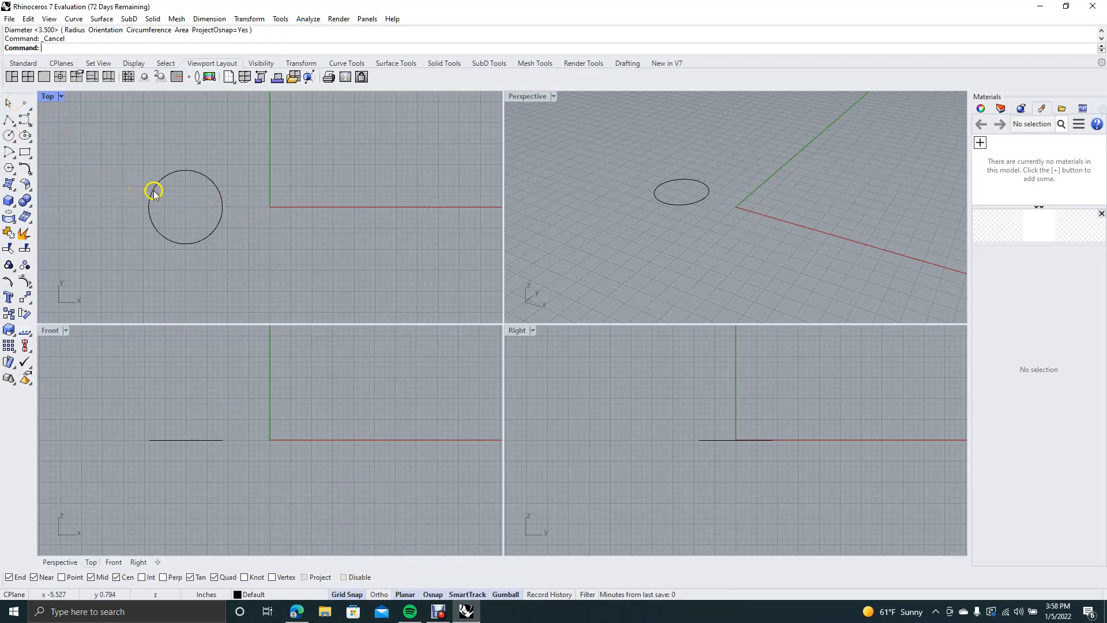
pyautogui.click(153, 190)
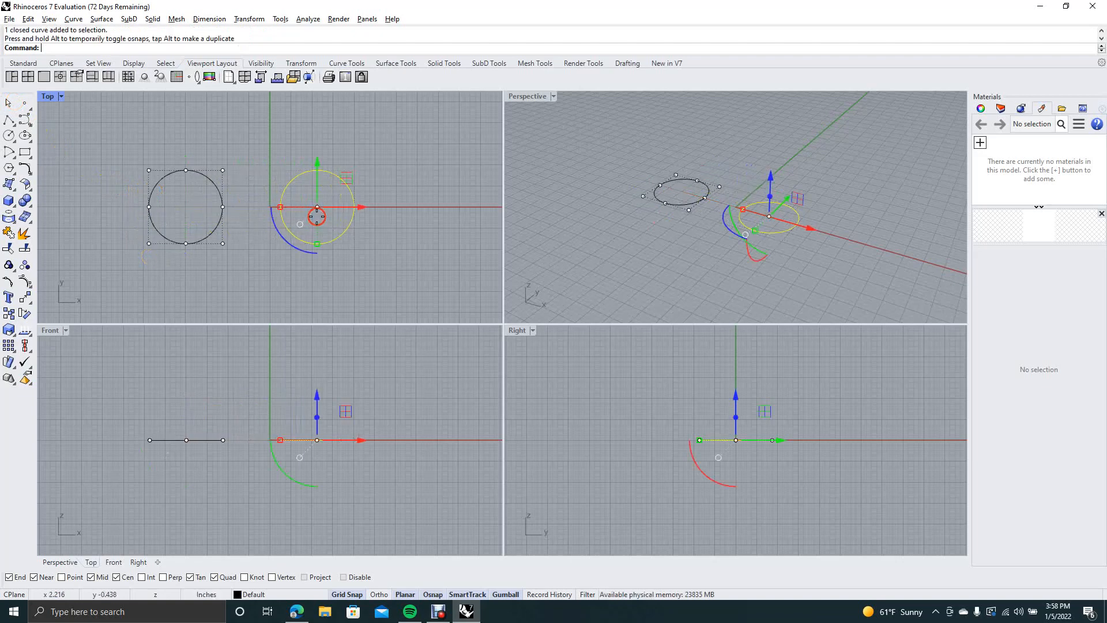
pyautogui.click(367, 262)
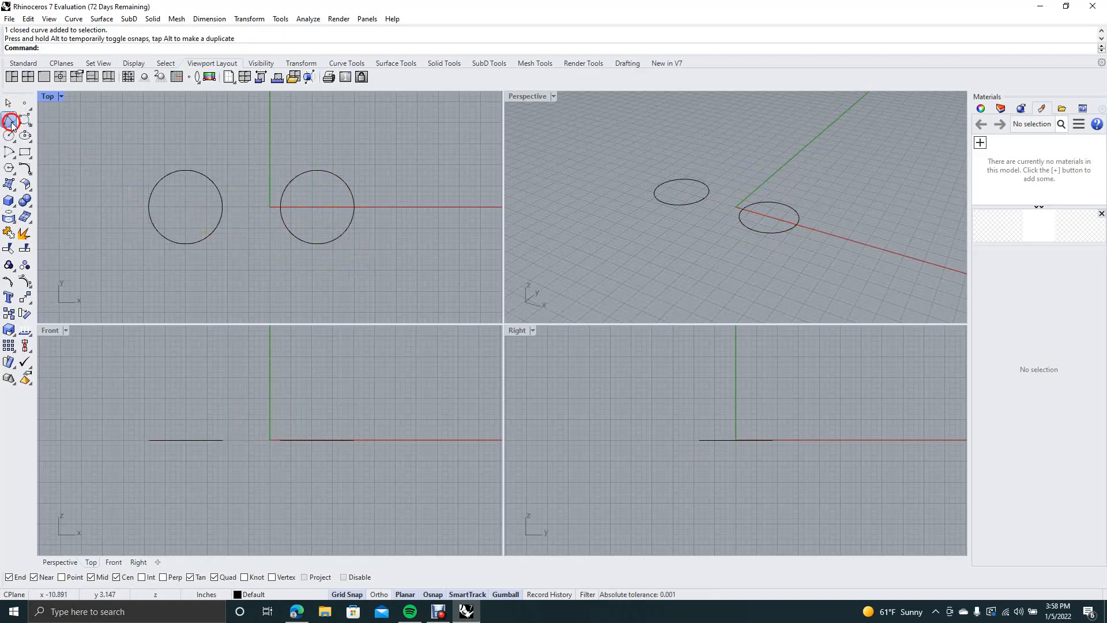
# Step: Draw polylines between the top quadrants and bottom quadrants of both circles
pyautogui.click(10, 121)
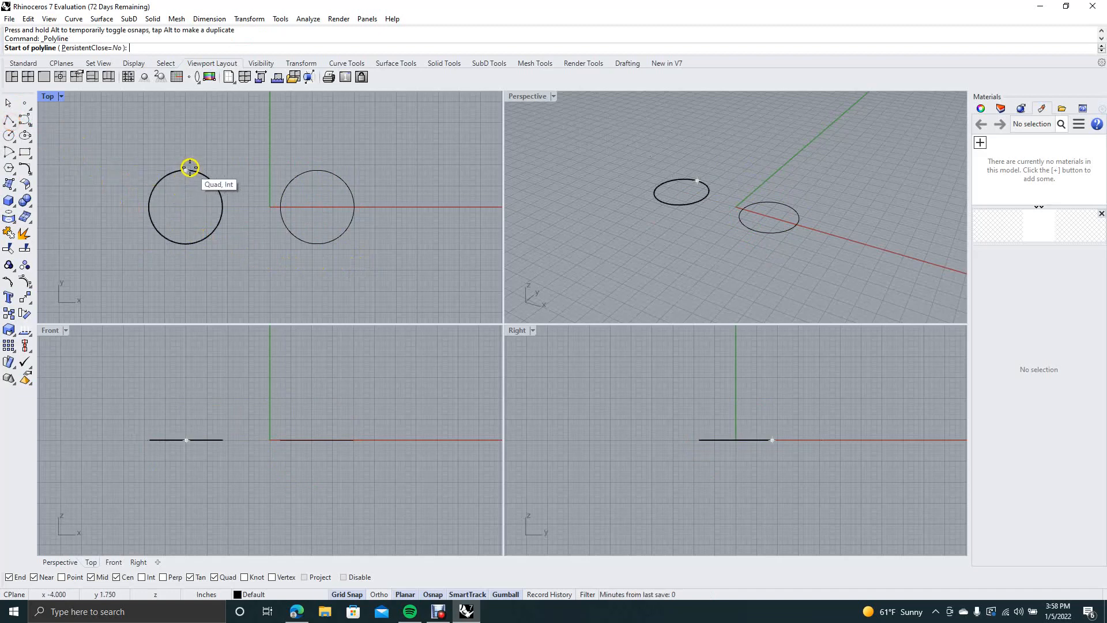
pyautogui.moveTo(189, 169)
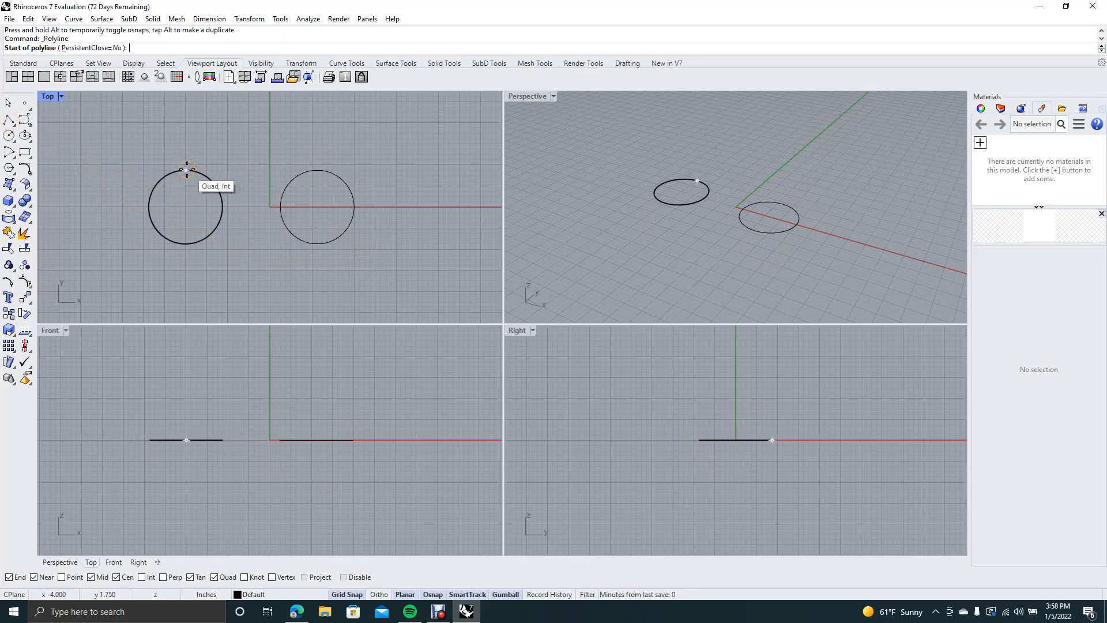
pyautogui.click(184, 171)
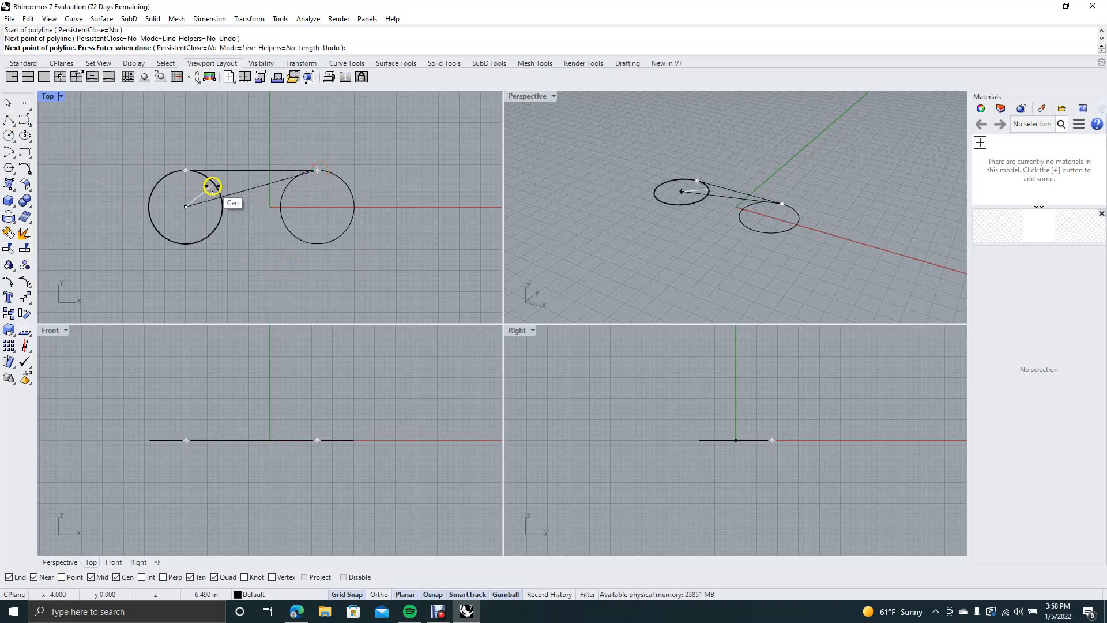
pyautogui.press('Escape')
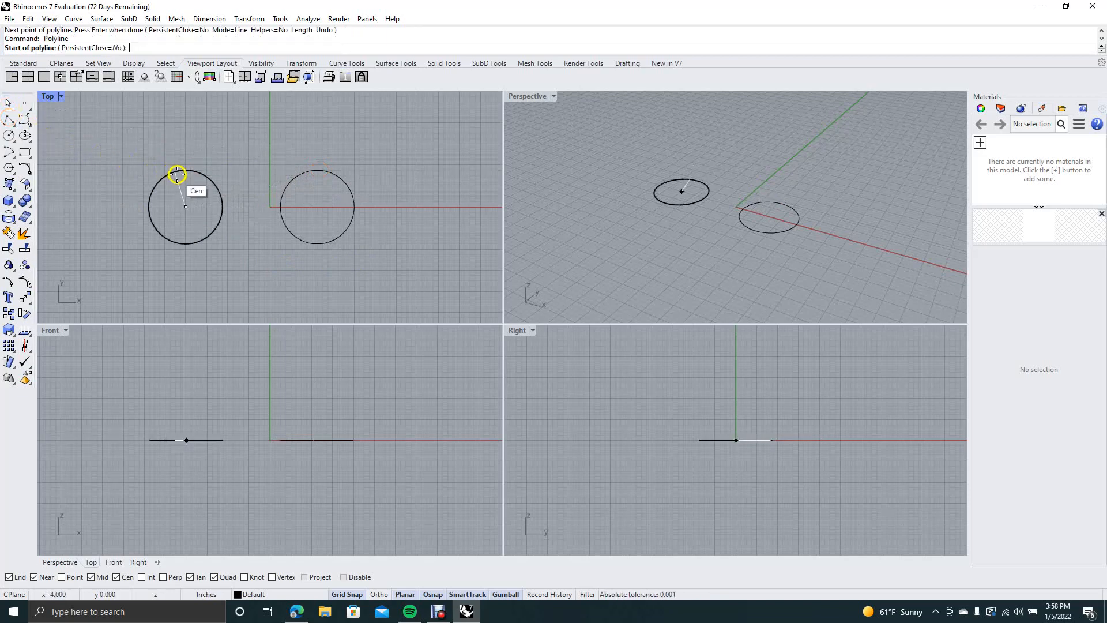
pyautogui.click(184, 172)
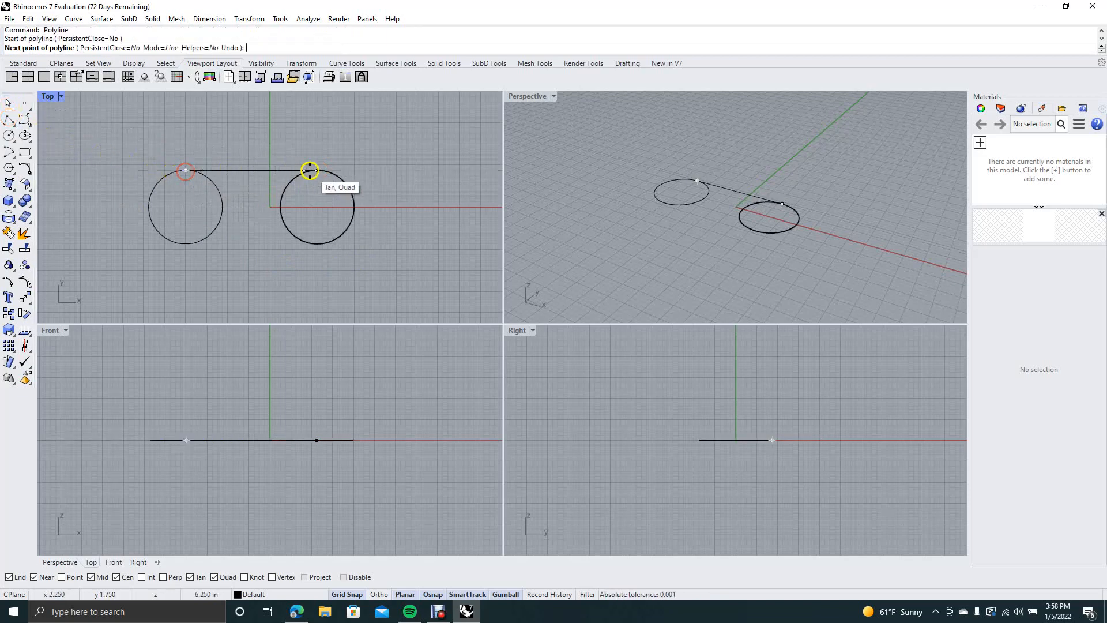
pyautogui.click(319, 171)
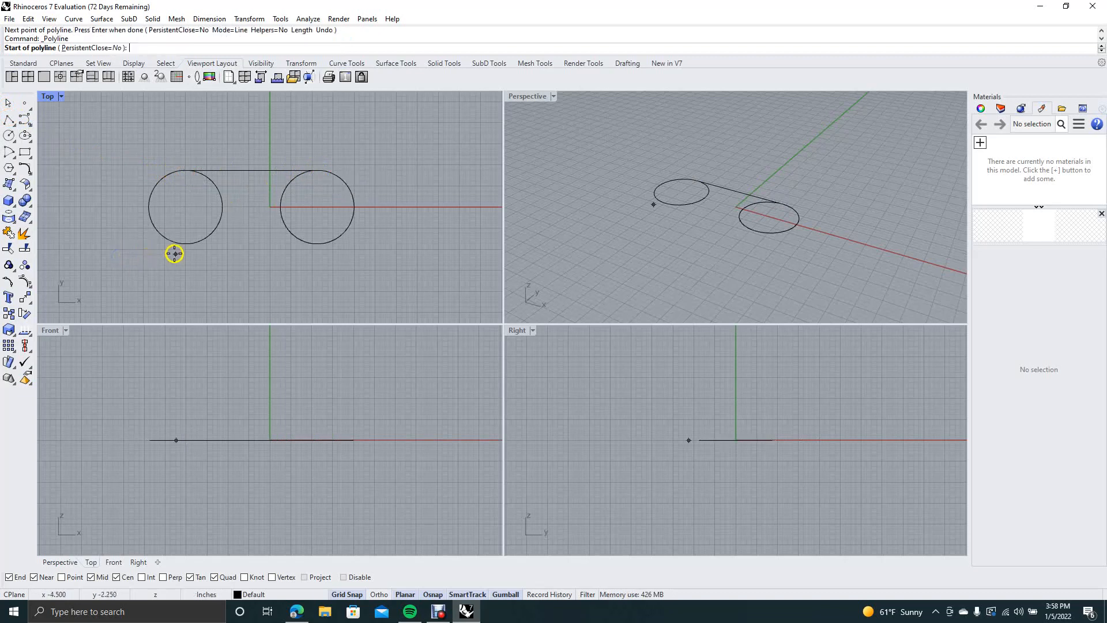
pyautogui.click(174, 254)
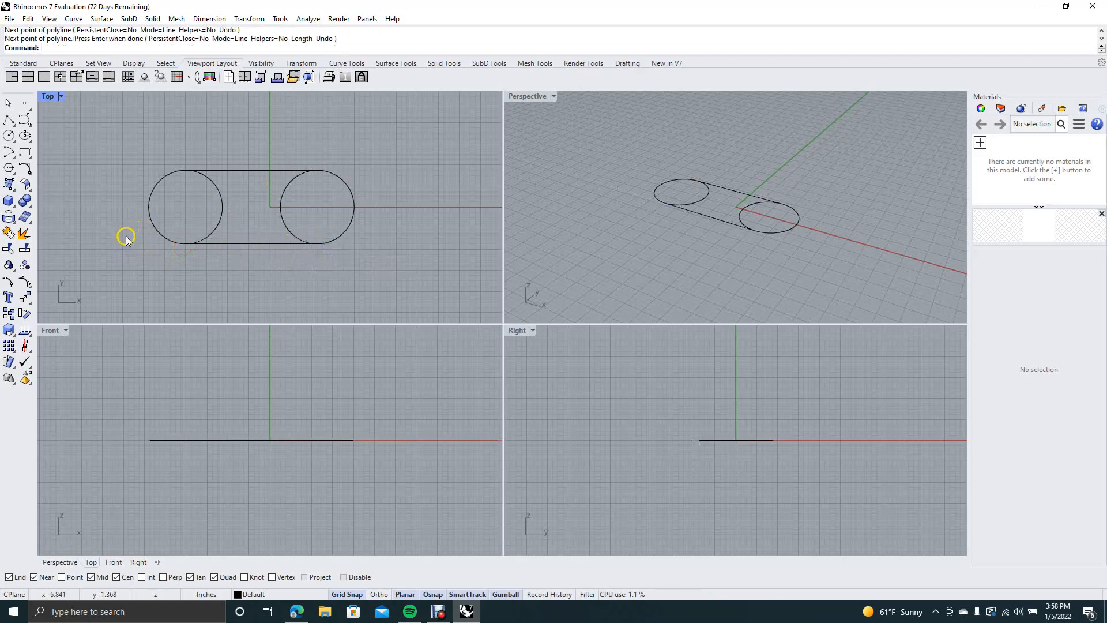
pyautogui.moveTo(137, 234)
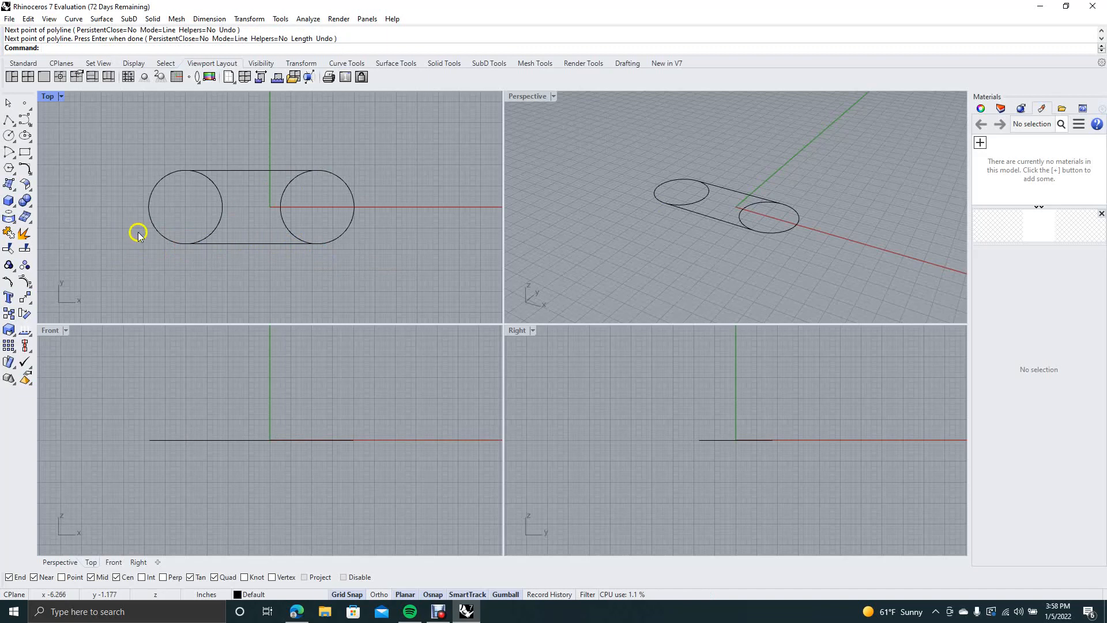
# Step: Trim the inner arcs of both circles using all curves as cutting edges
pyautogui.write('Trim')
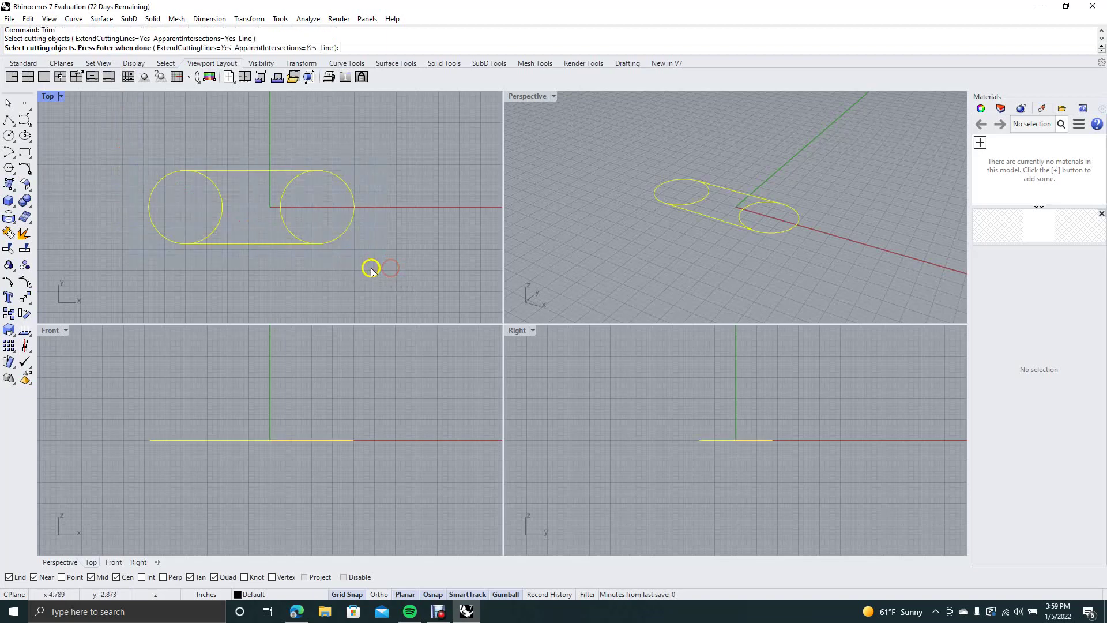
pyautogui.press('Return')
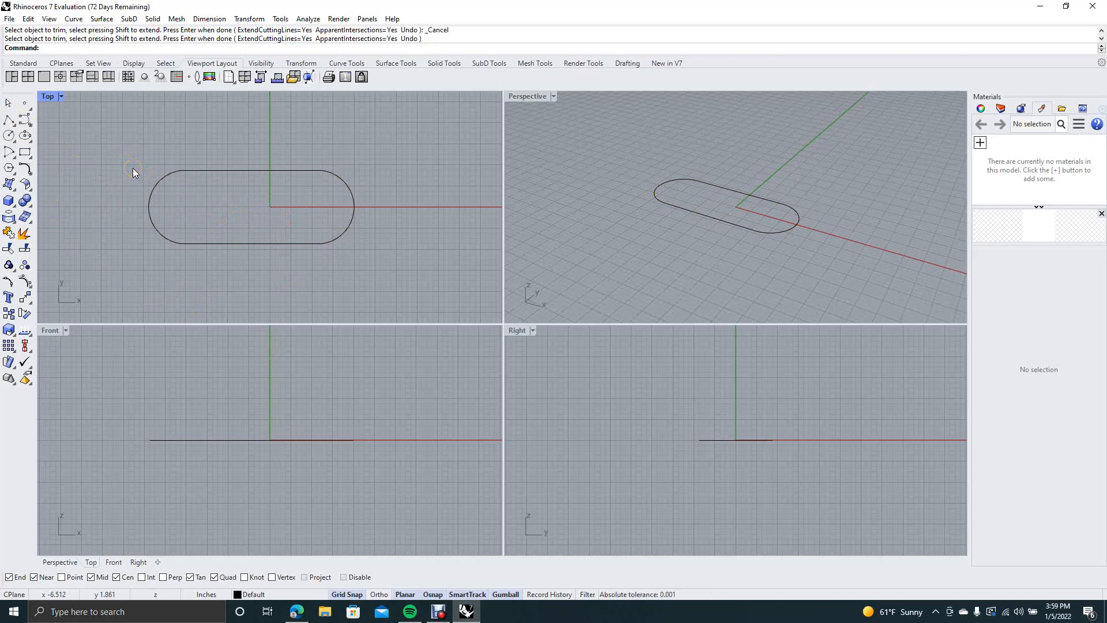
# Step: Pipe the slot outline with a 0.75 radius to form the first chain link
pyautogui.write('Pipe')
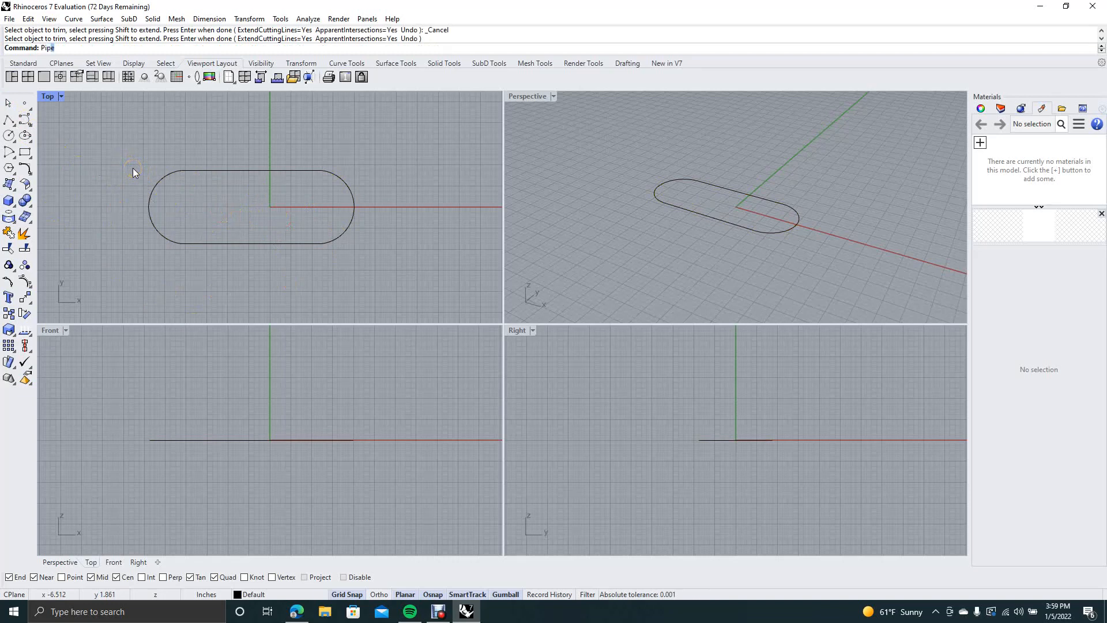
pyautogui.press('Return')
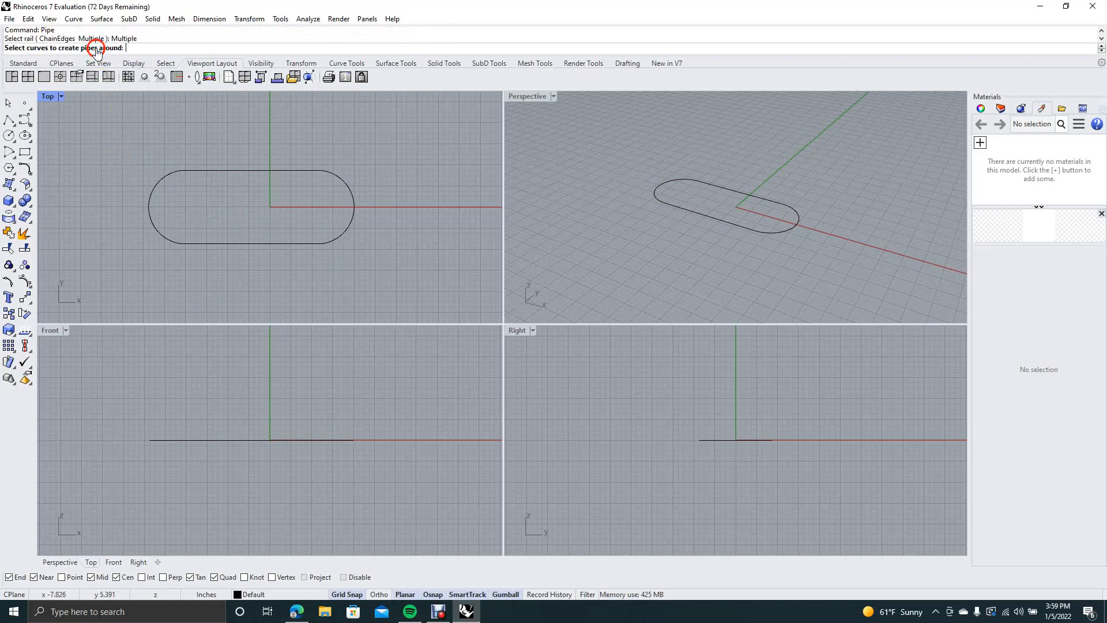
pyautogui.moveTo(149, 158)
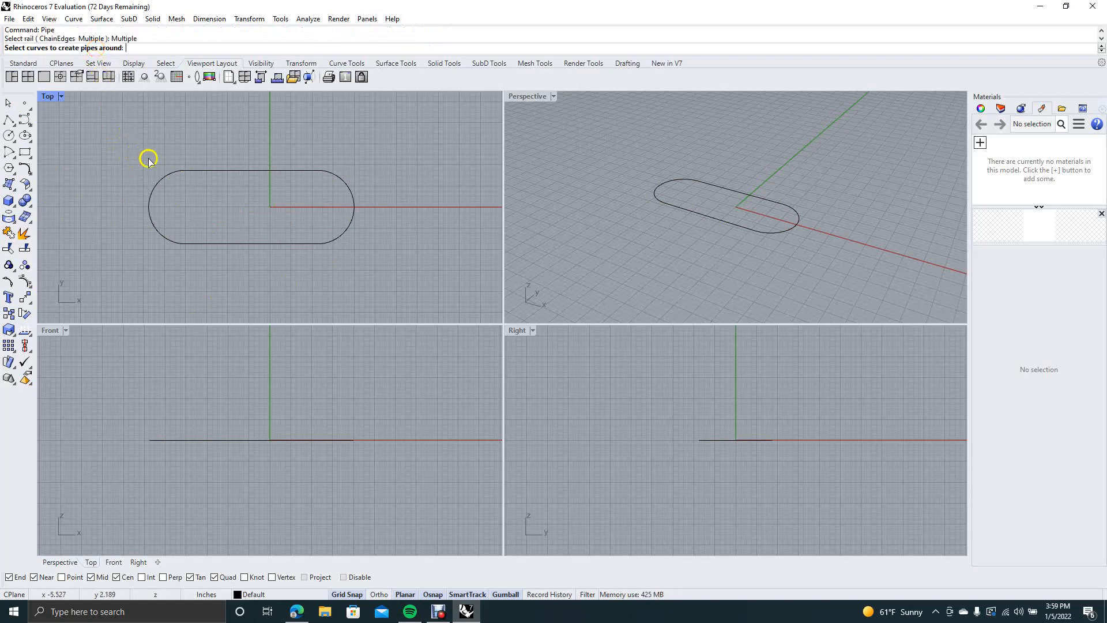
pyautogui.click(164, 170)
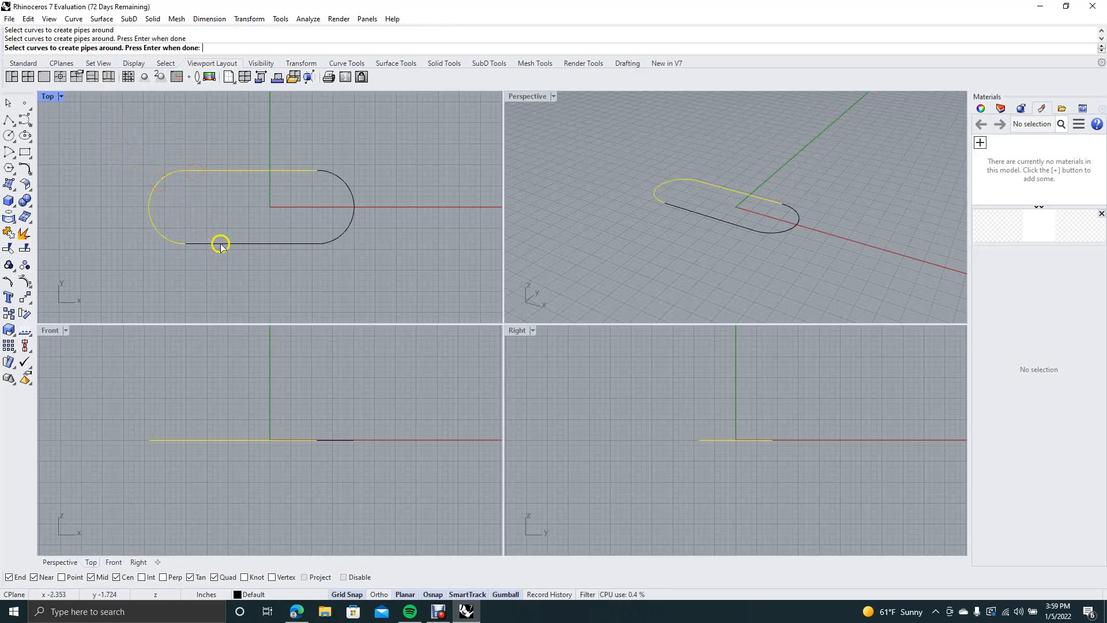
pyautogui.click(344, 234)
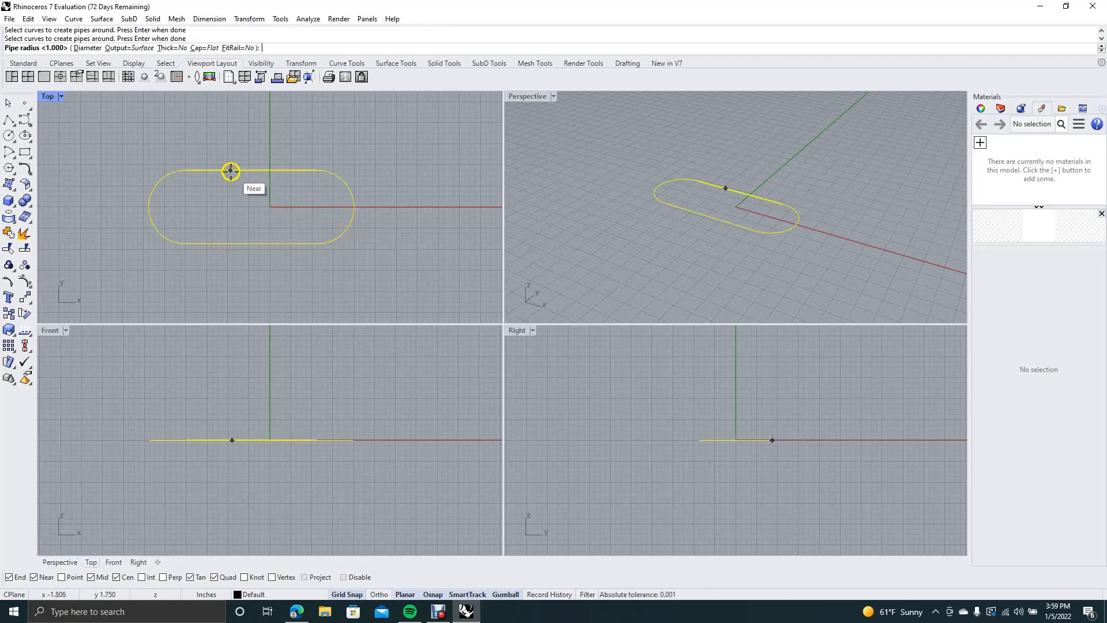
pyautogui.moveTo(190, 172)
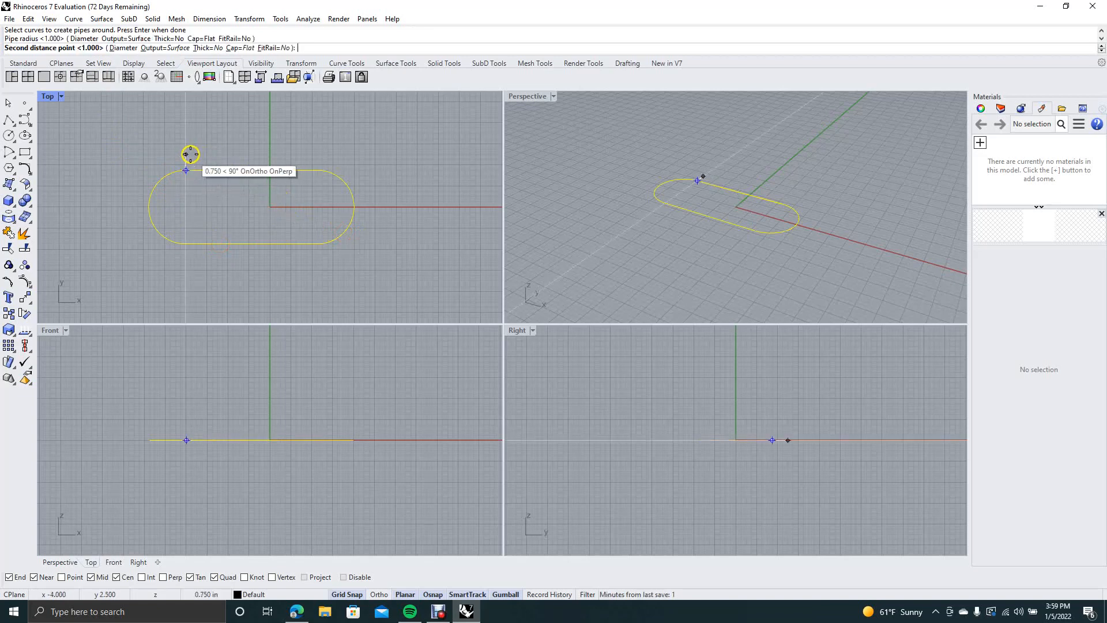
pyautogui.moveTo(186, 153)
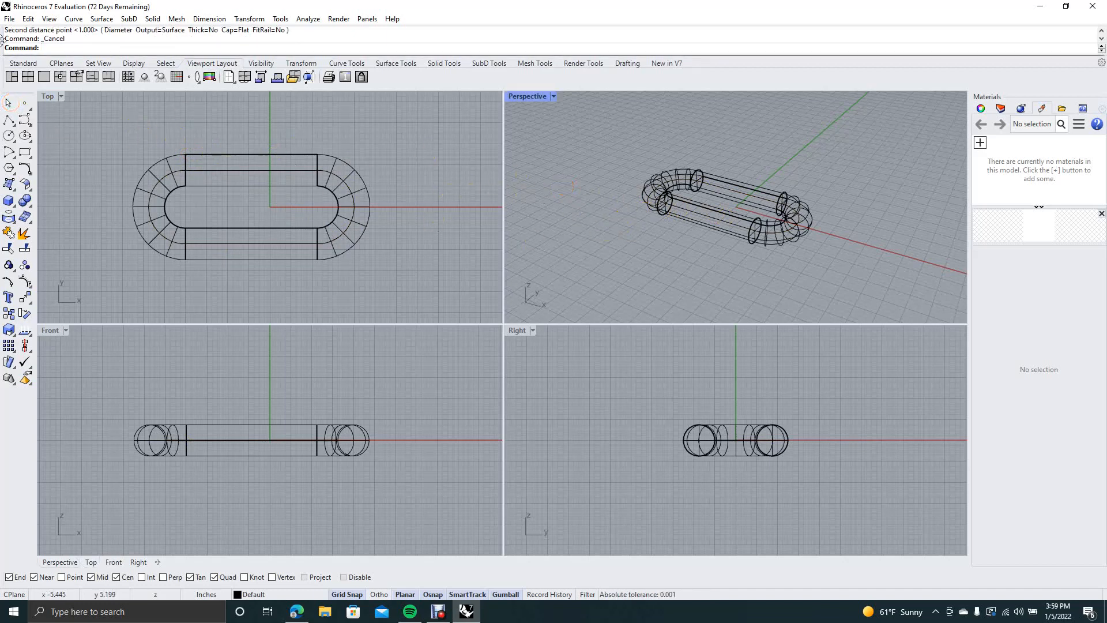
# Step: Set the Perspective viewport to Rendered display mode
pyautogui.click(49, 20)
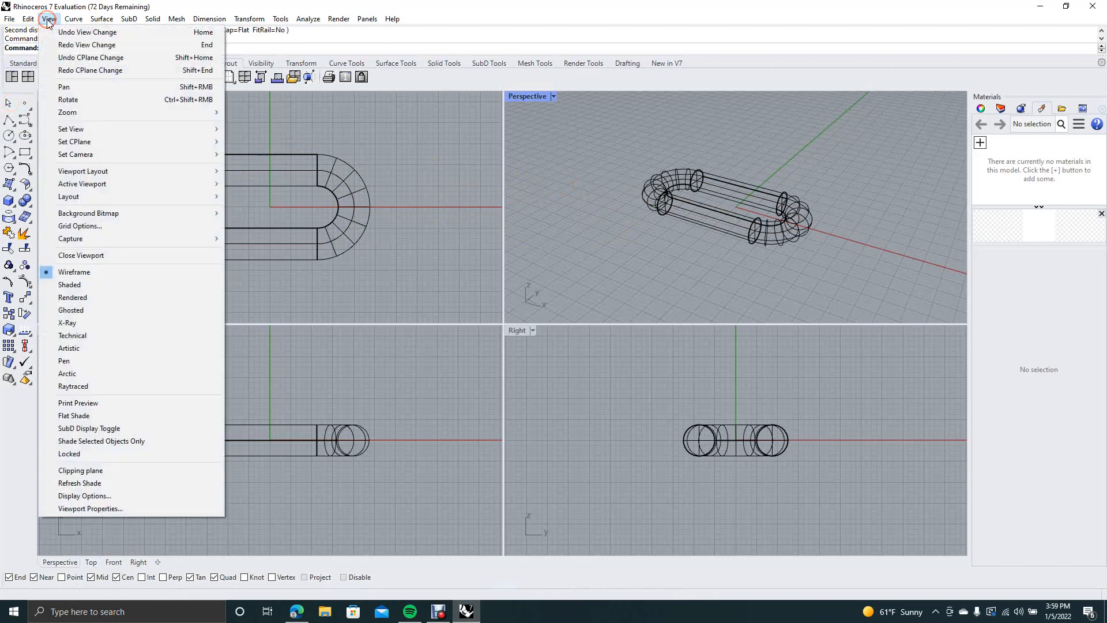
pyautogui.moveTo(79, 296)
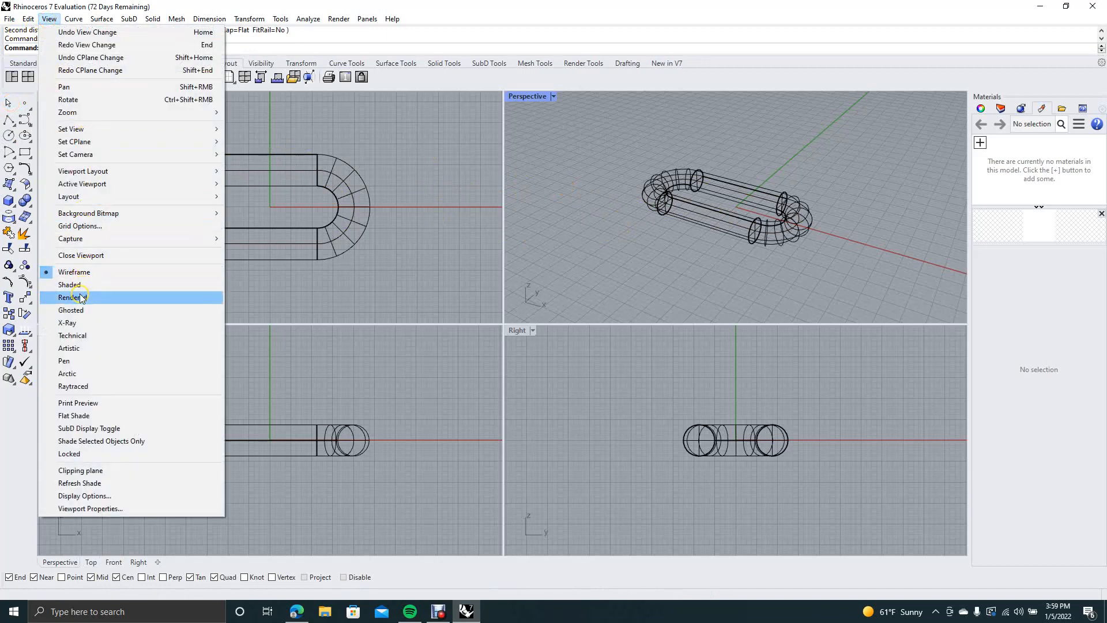
pyautogui.click(70, 298)
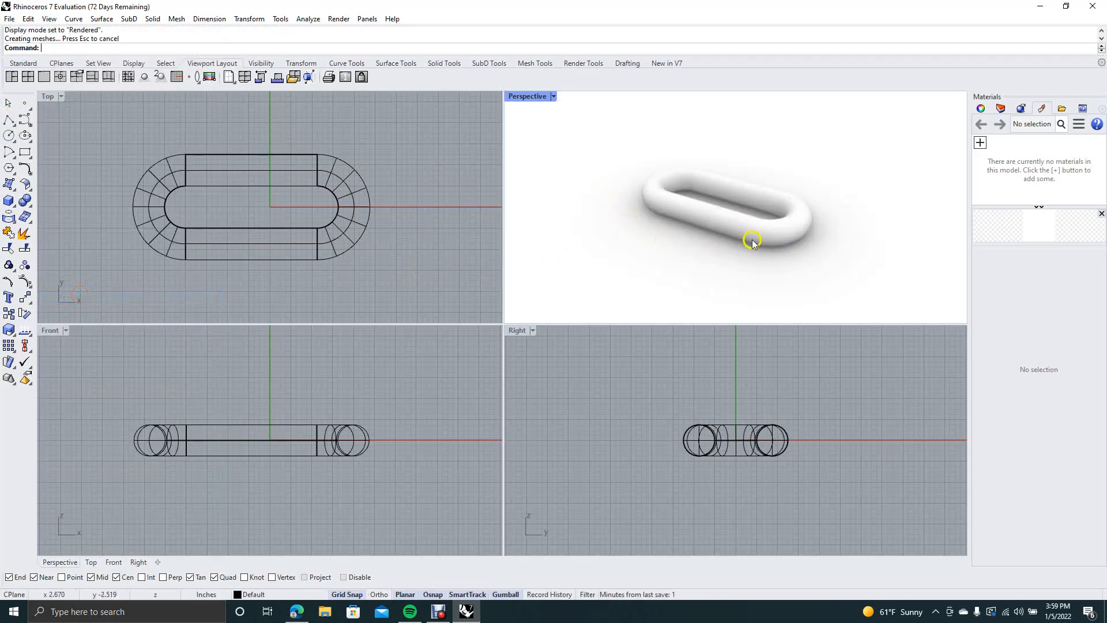
pyautogui.moveTo(435, 276)
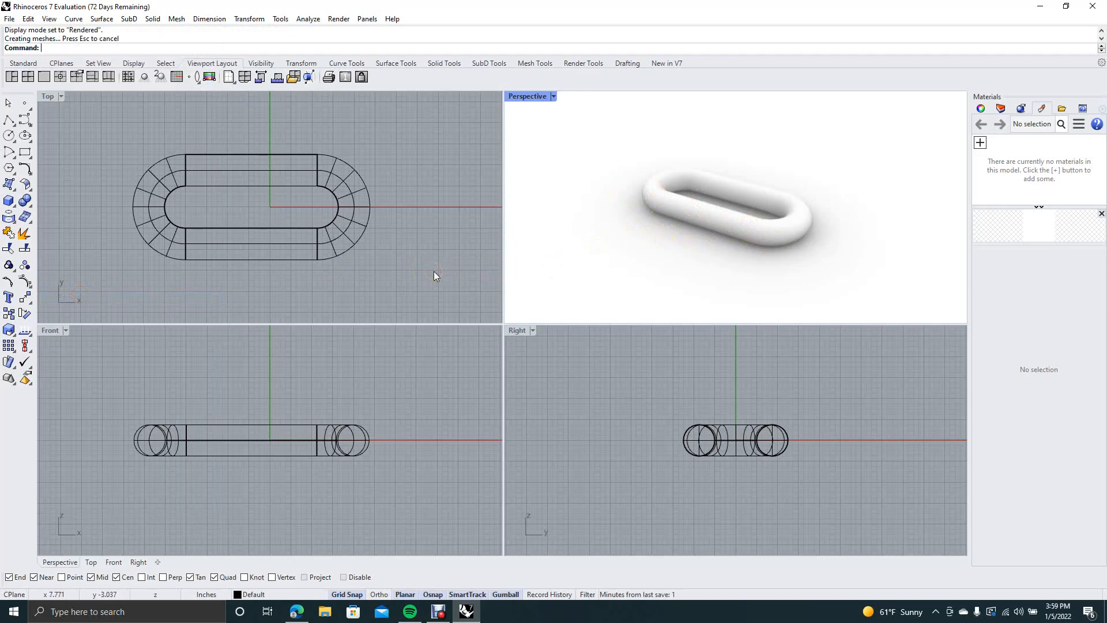
pyautogui.moveTo(371, 407)
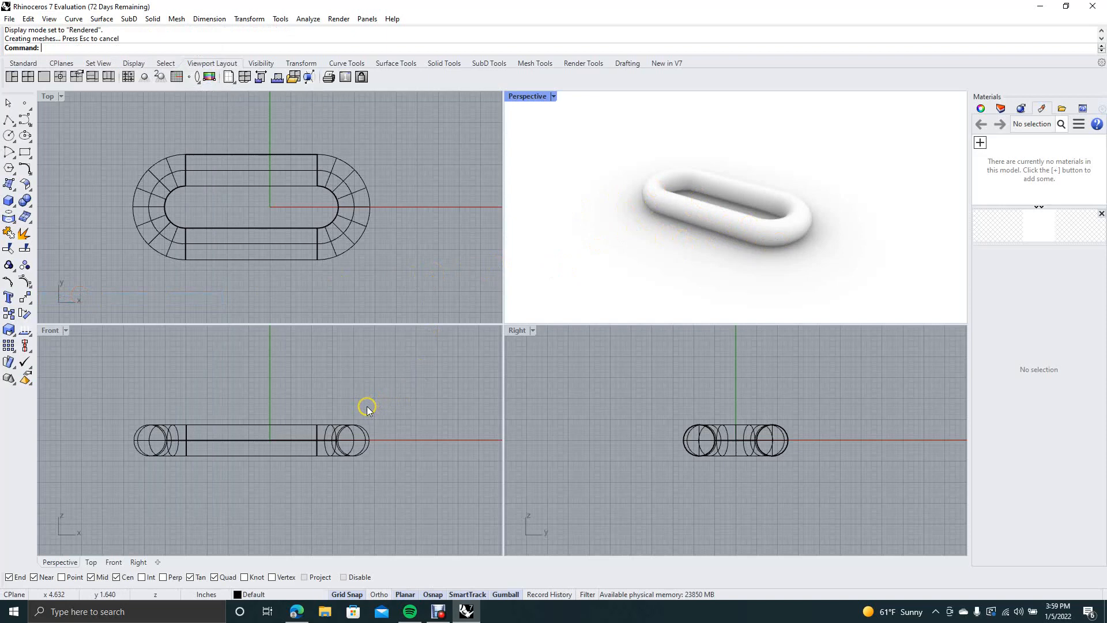
pyautogui.moveTo(669, 223)
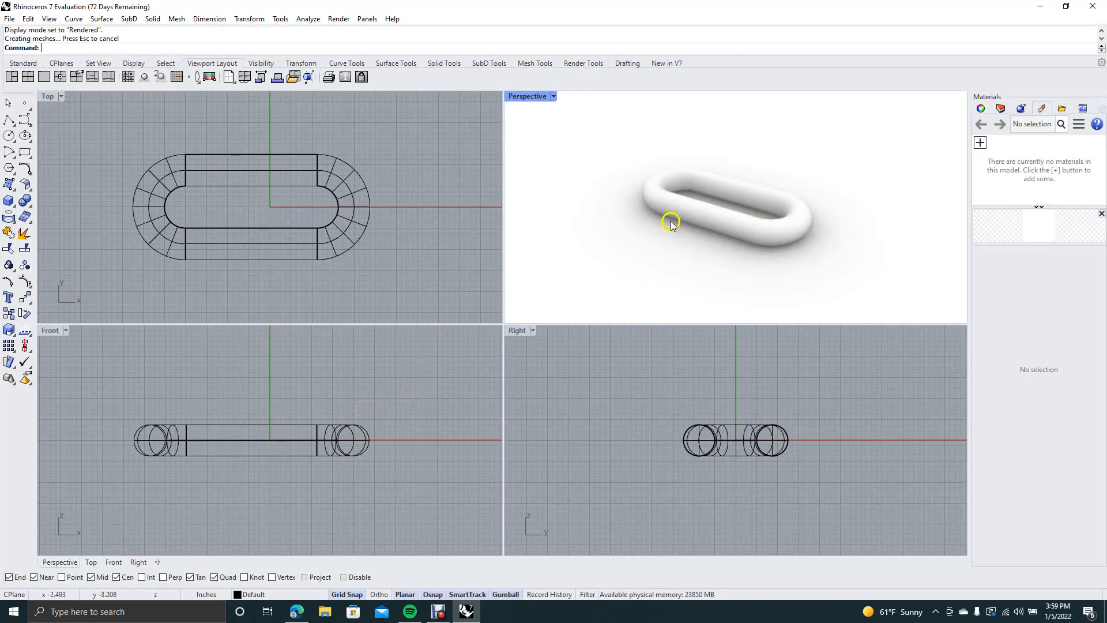
pyautogui.moveTo(595, 173)
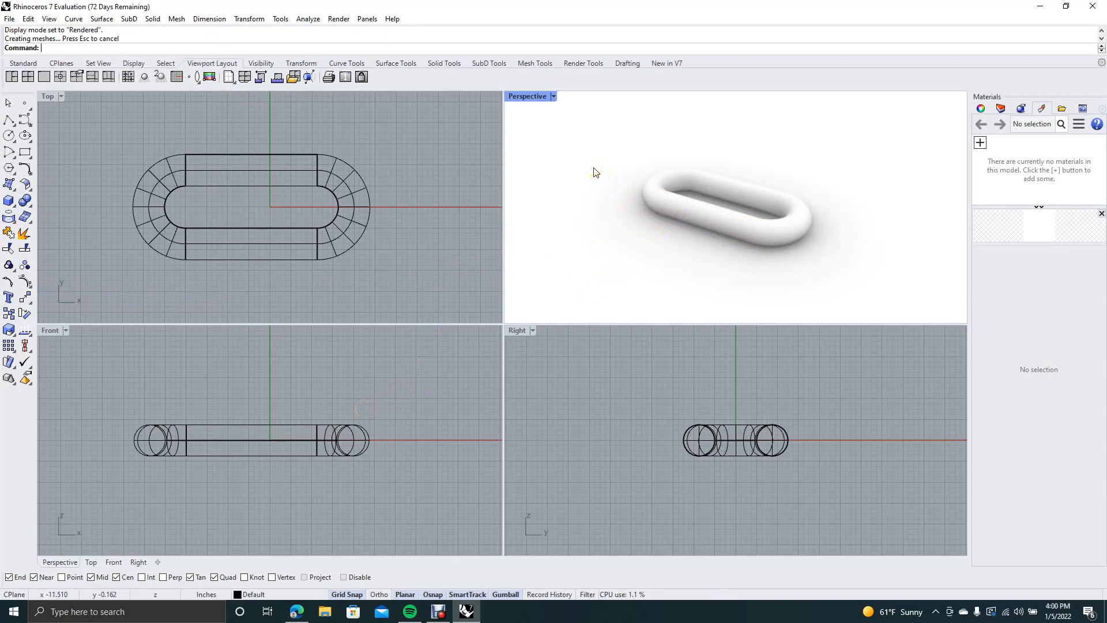
# Step: Zoom the Perspective view out to leave room around the link
pyautogui.write('Z')
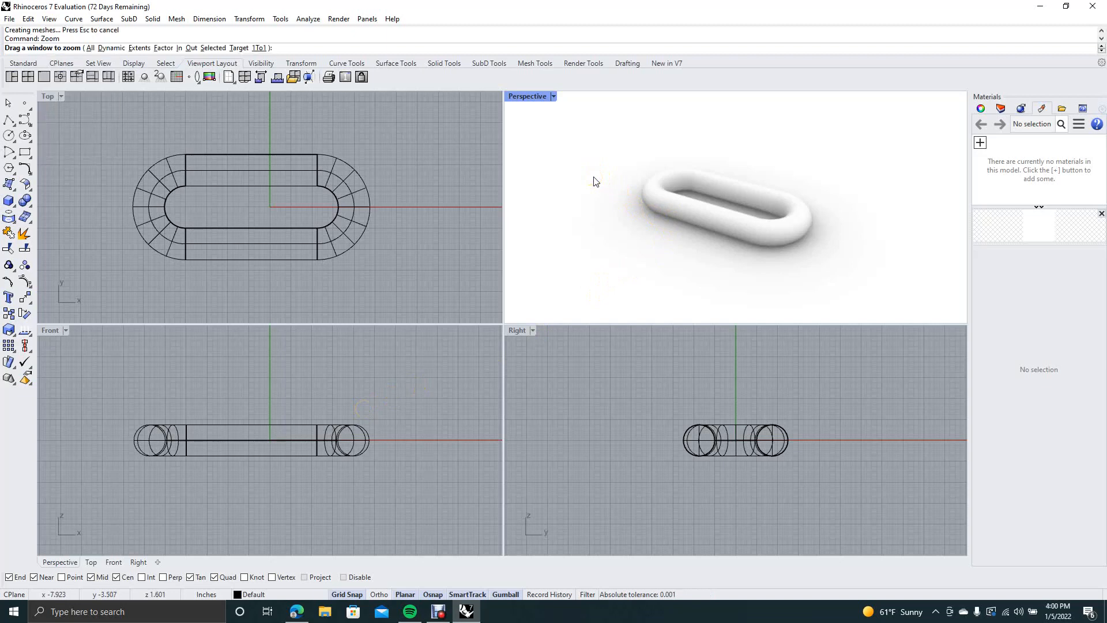
pyautogui.click(106, 38)
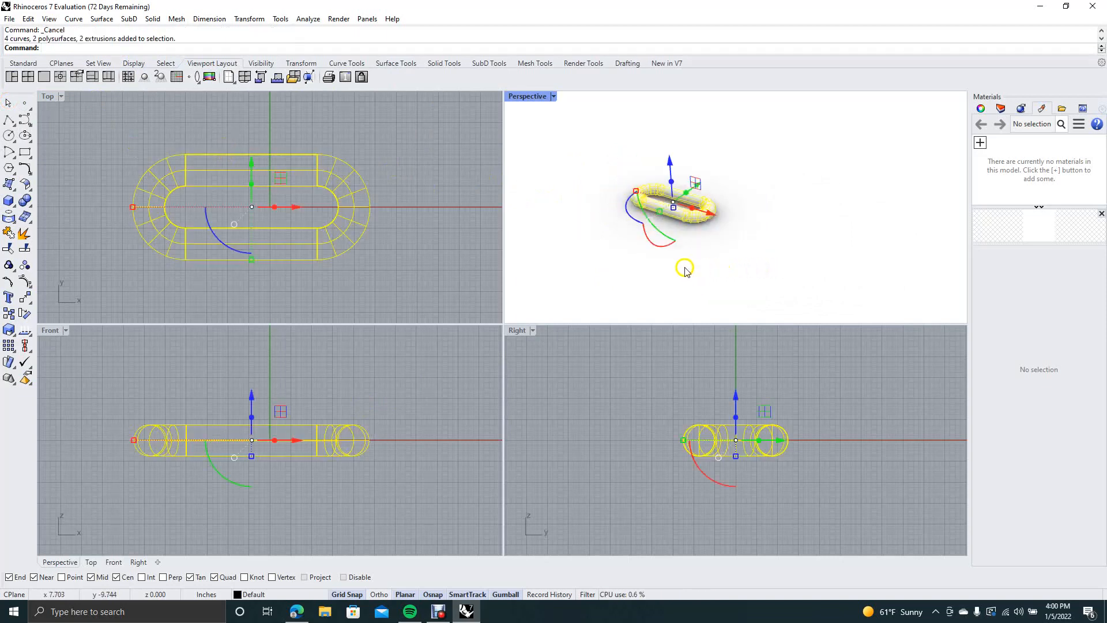
pyautogui.moveTo(326, 389)
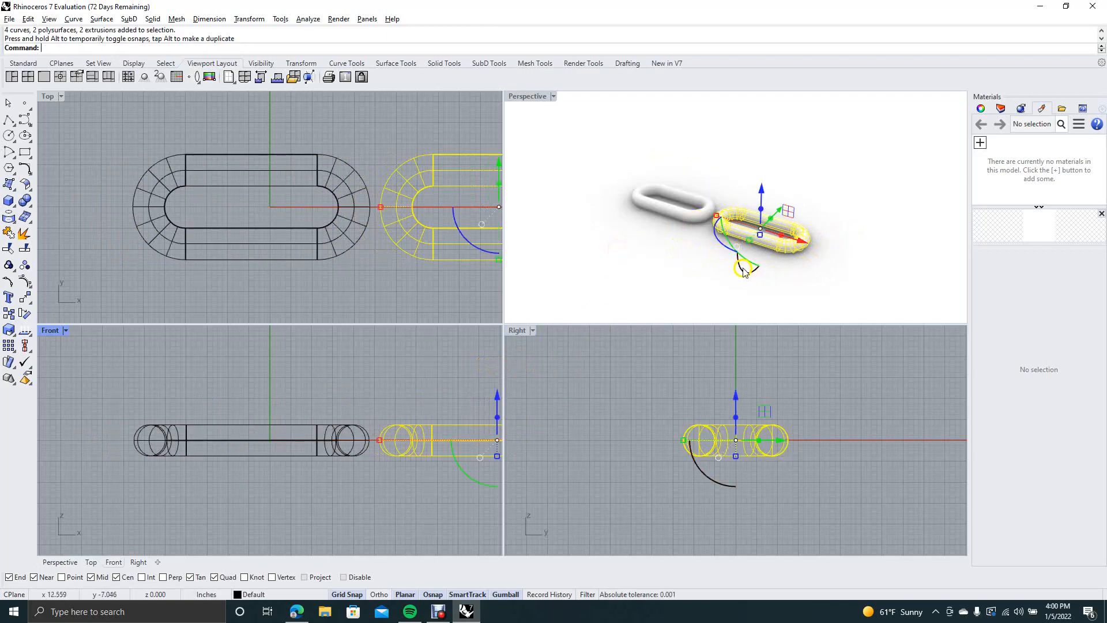
pyautogui.moveTo(740, 270)
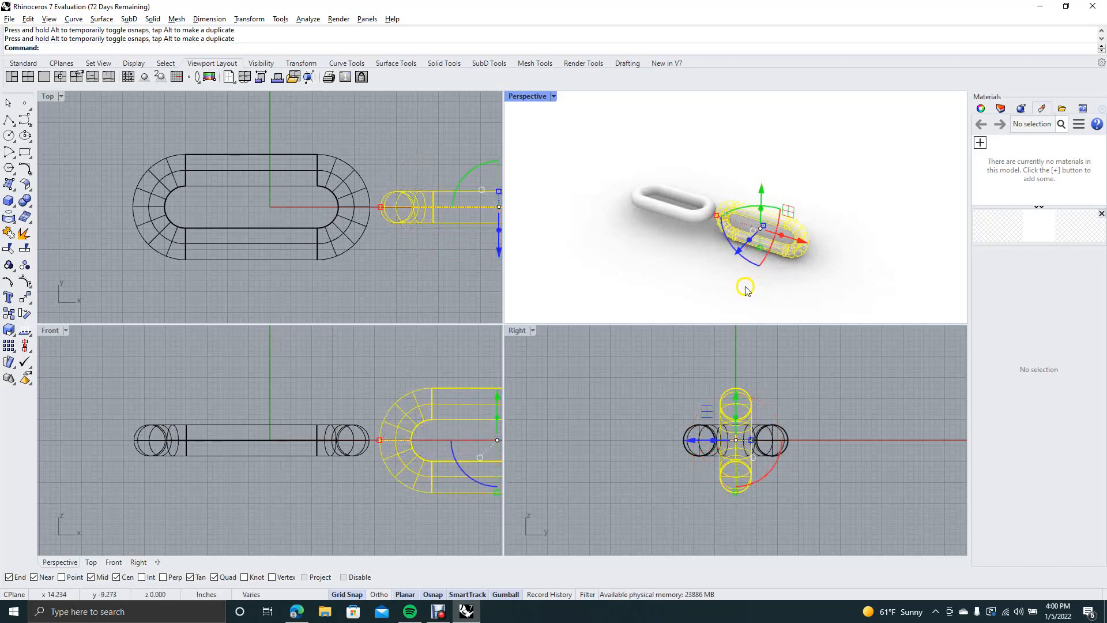
# Step: Copy the link along X and rotate the copy 90° upright beside the first
pyautogui.click(702, 275)
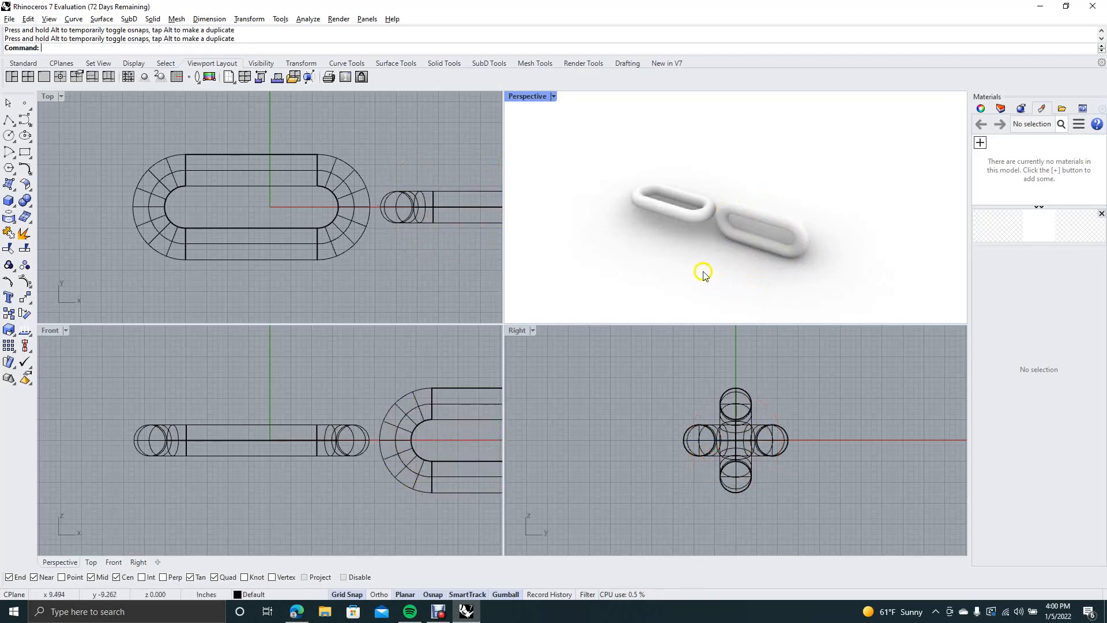
pyautogui.moveTo(419, 411)
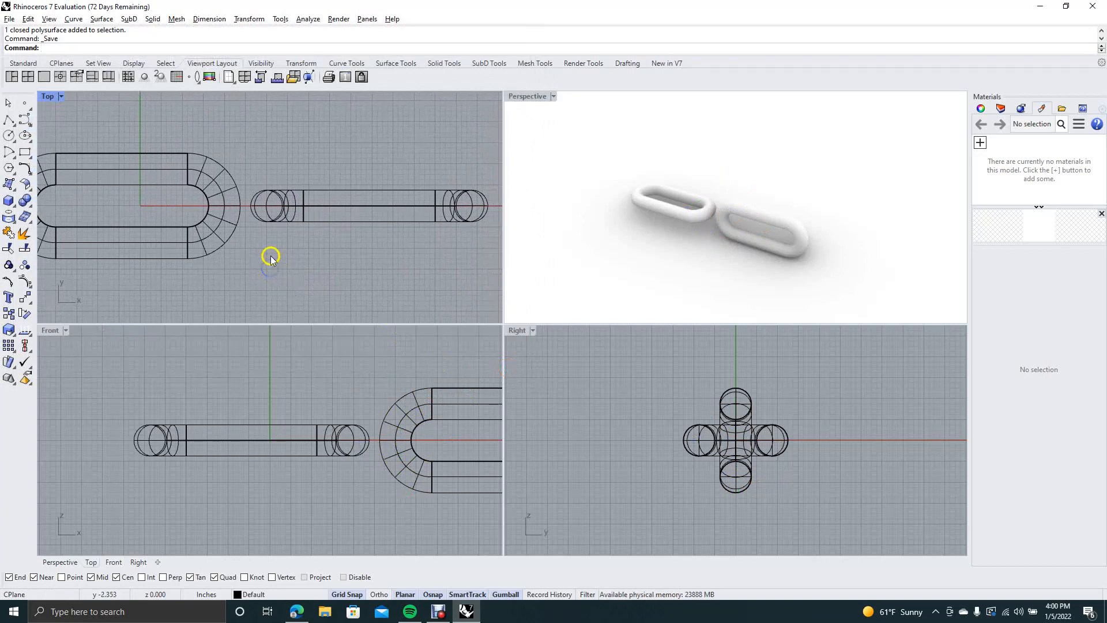
# Step: Slide the upright link left along X until it threads through the first link
pyautogui.moveTo(270, 253); pyautogui.dragTo(431, 254)
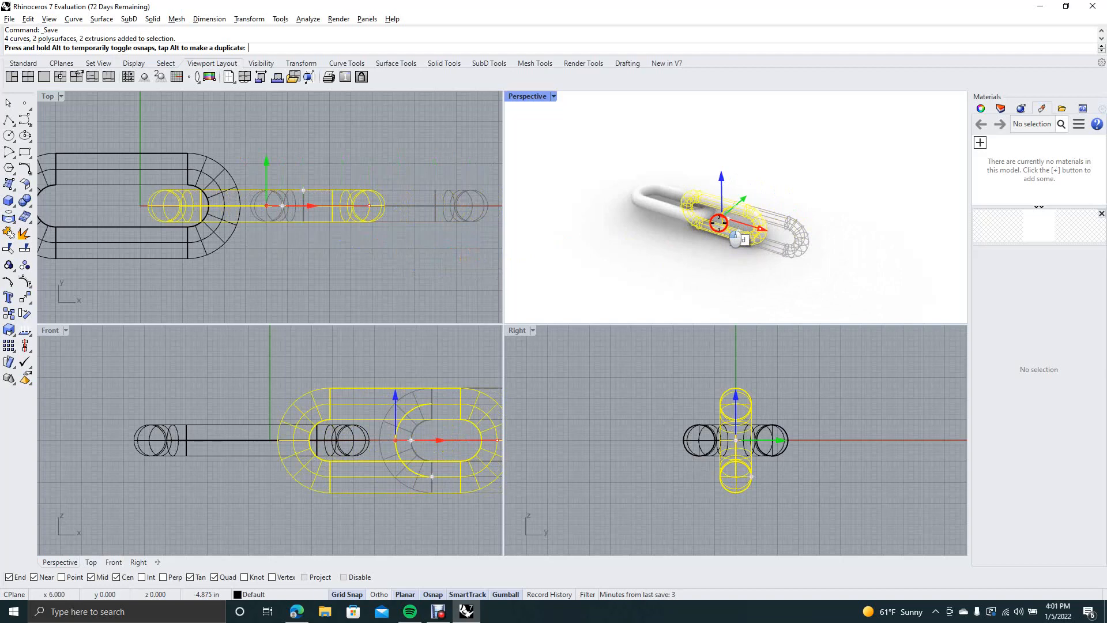
pyautogui.click(833, 192)
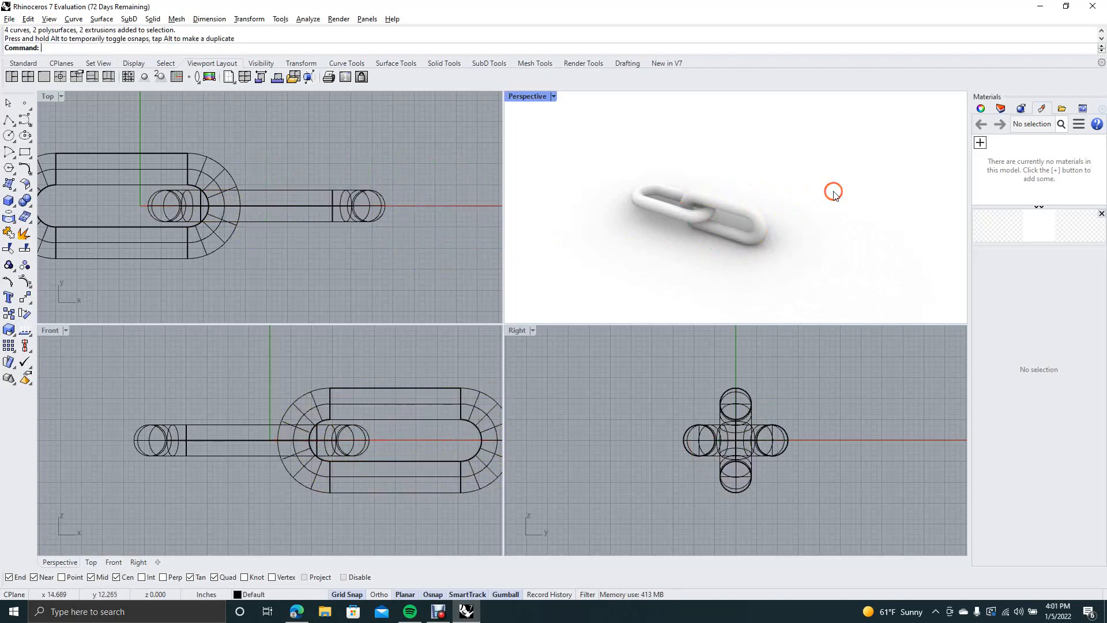
pyautogui.moveTo(633, 252)
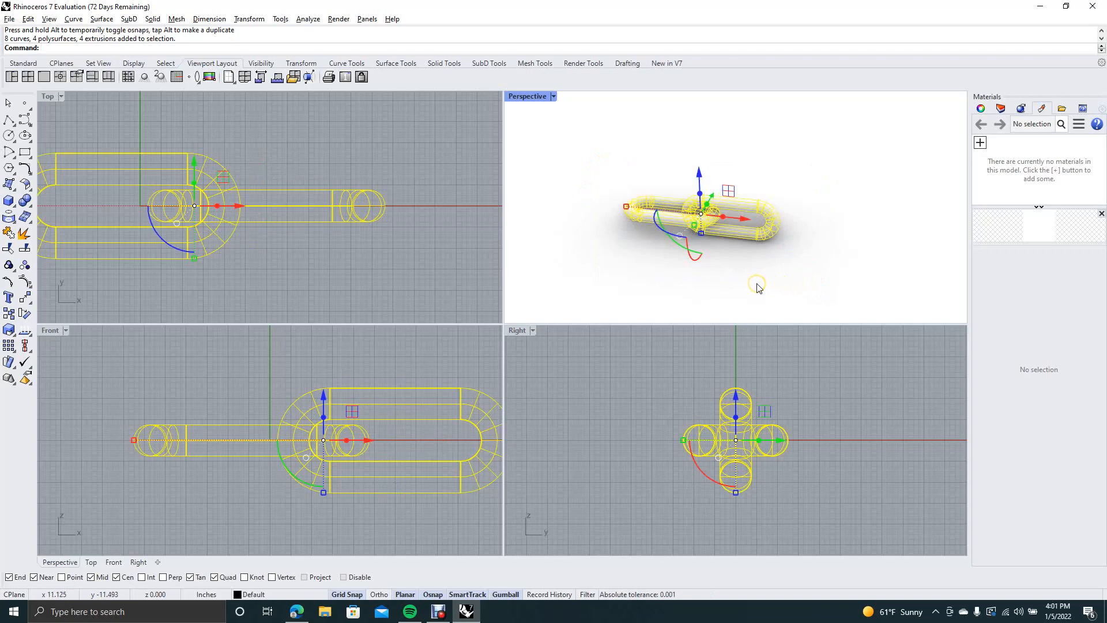
# Step: Copy the interlocked pair of links further along to form a four-link chain
pyautogui.click(741, 218)
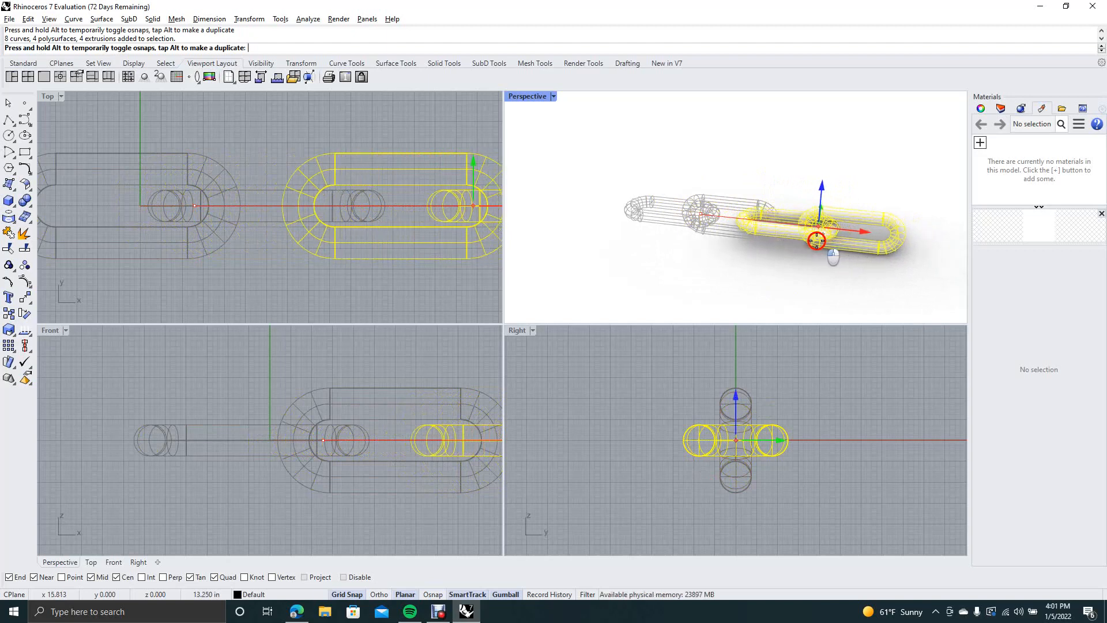
pyautogui.click(791, 173)
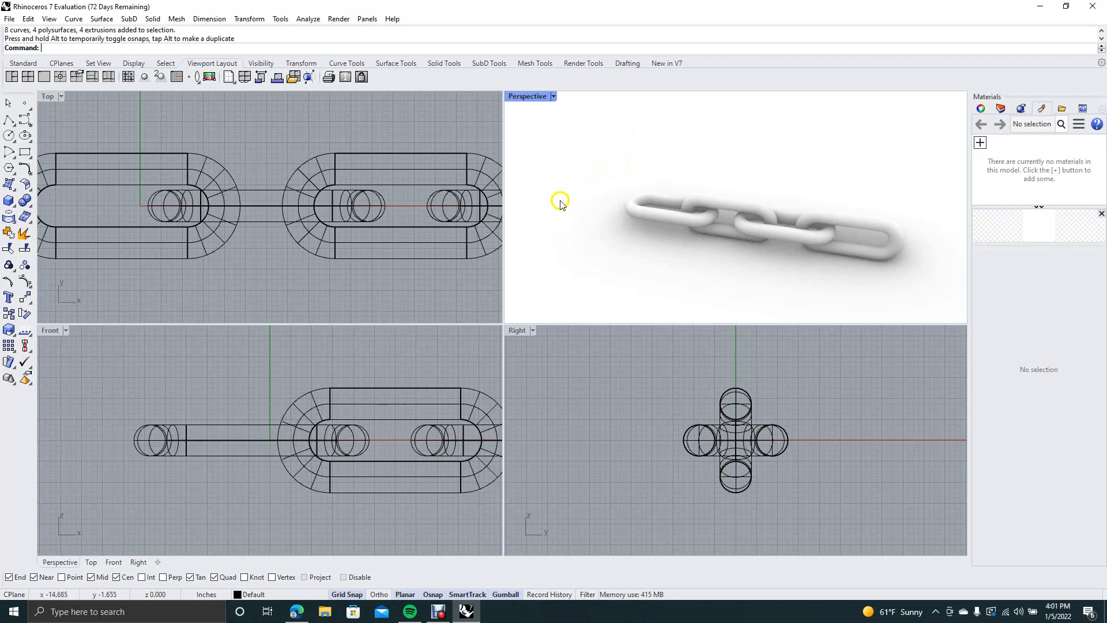
pyautogui.moveTo(738, 207)
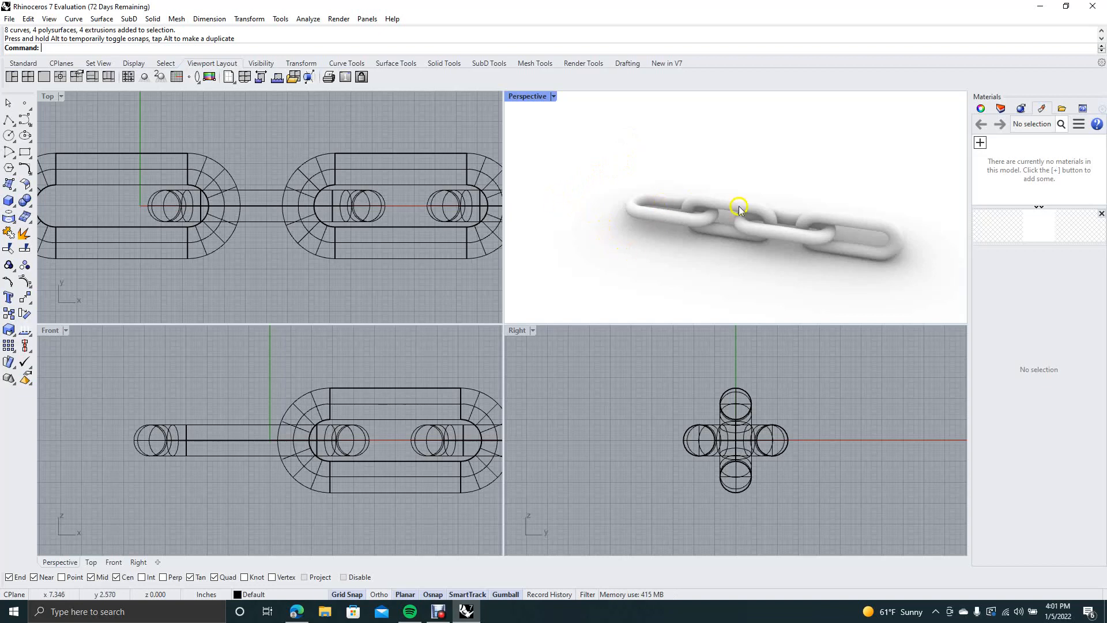
pyautogui.moveTo(712, 135)
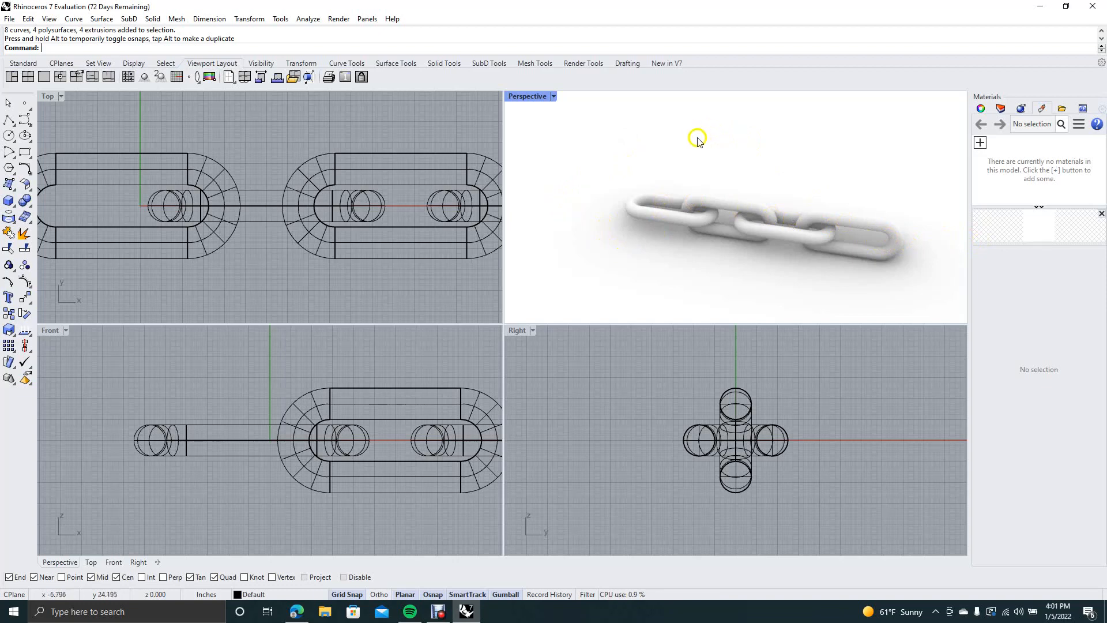
pyautogui.moveTo(959, 196)
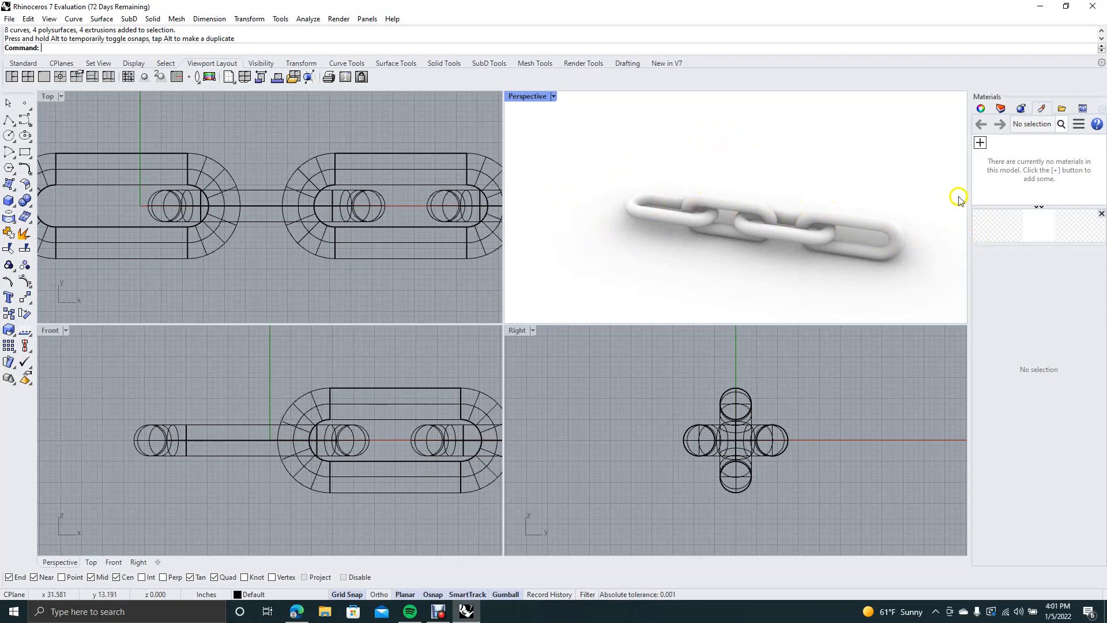
pyautogui.moveTo(952, 126)
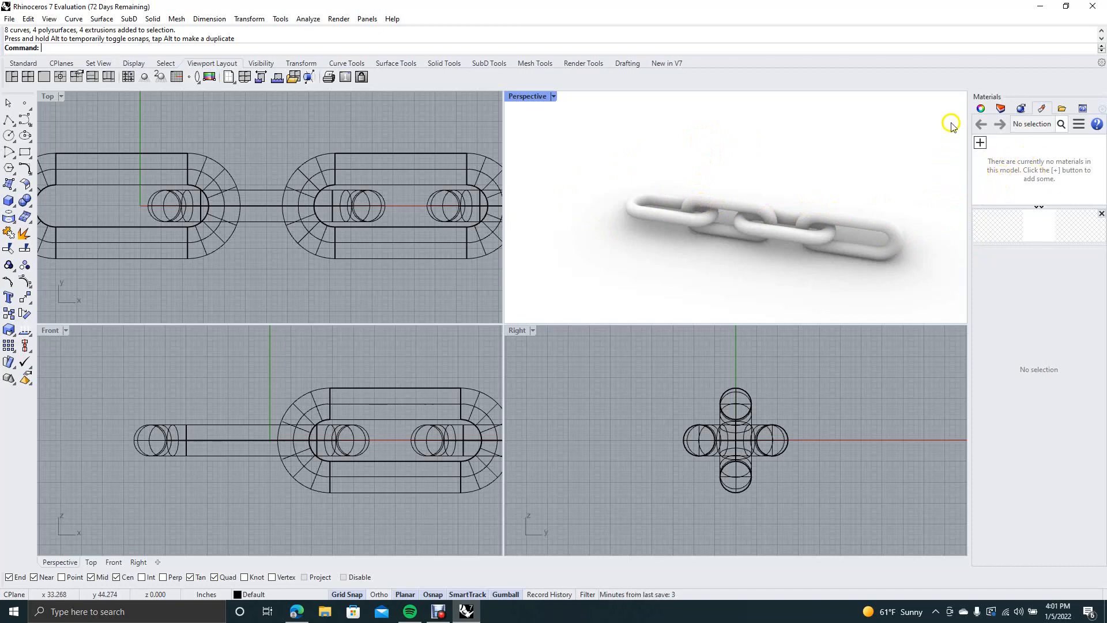
pyautogui.moveTo(848, 134)
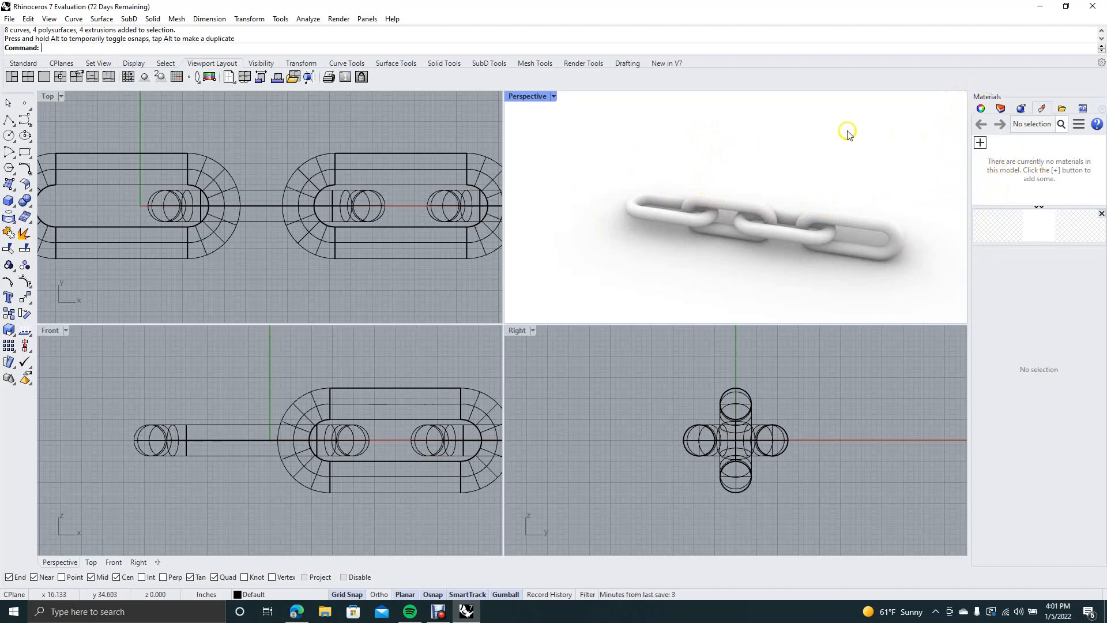
pyautogui.click(366, 18)
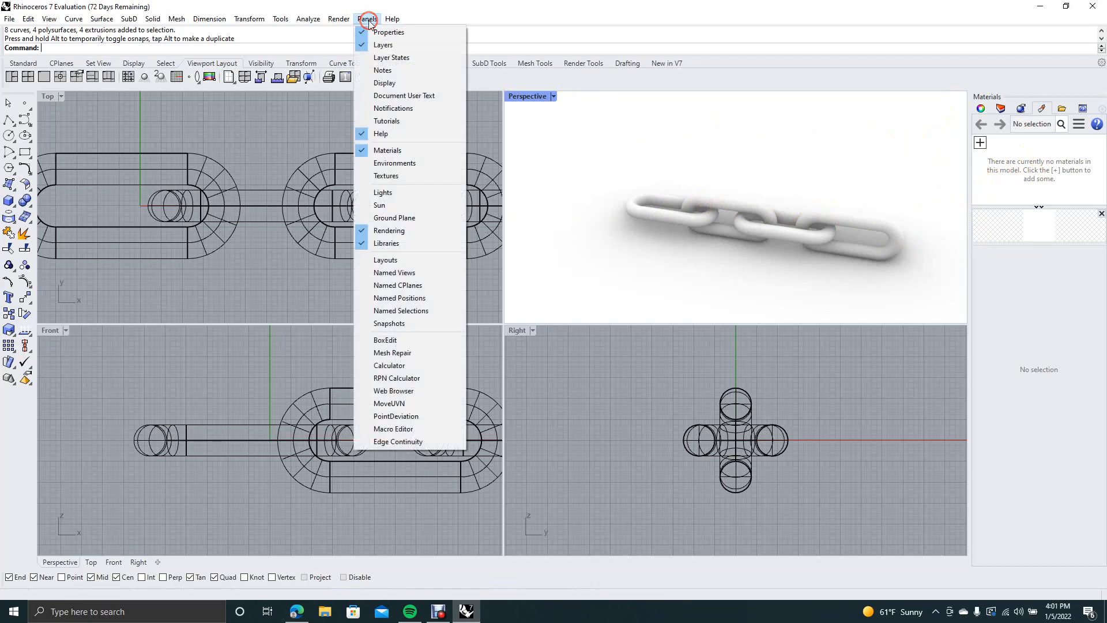
pyautogui.moveTo(400, 150)
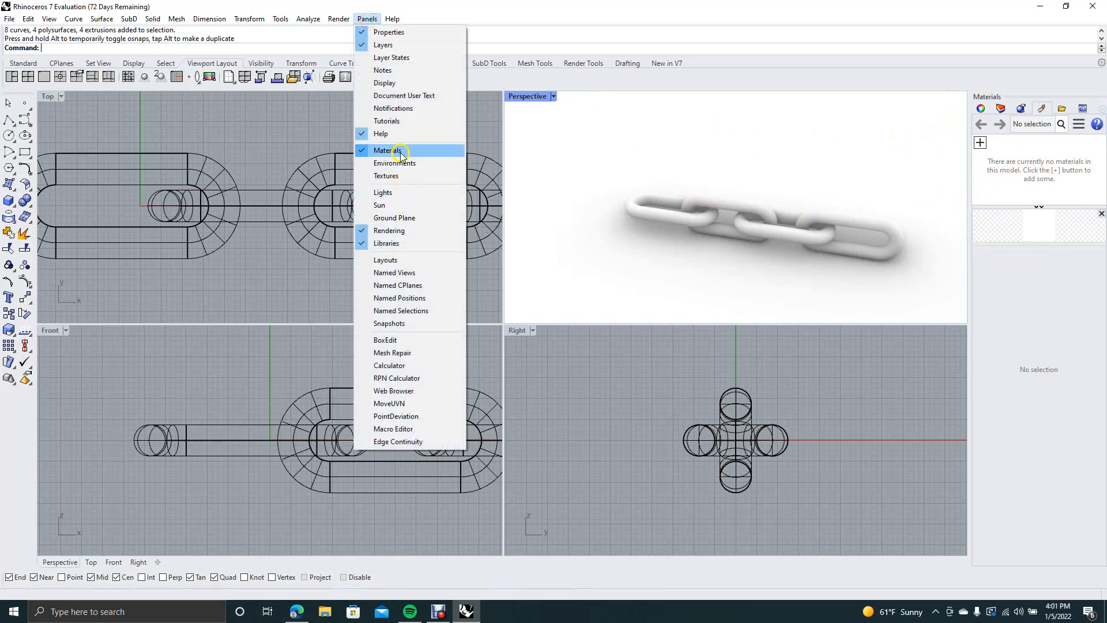
pyautogui.moveTo(618, 153)
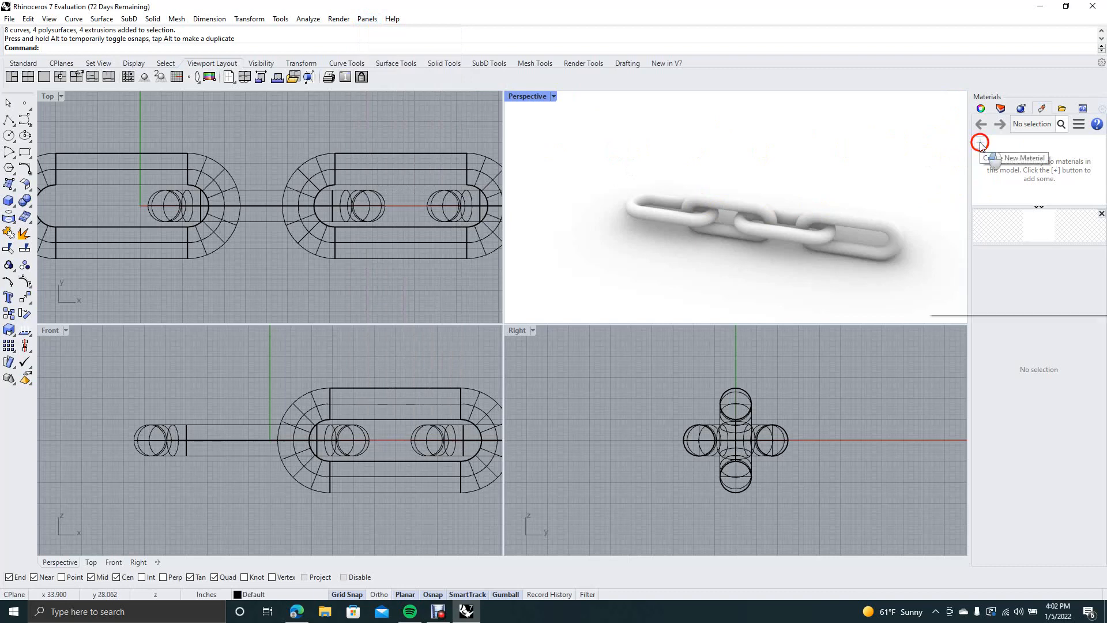
# Step: Import Polished Brass from the Metal > Polished folder of the material library
pyautogui.click(980, 140)
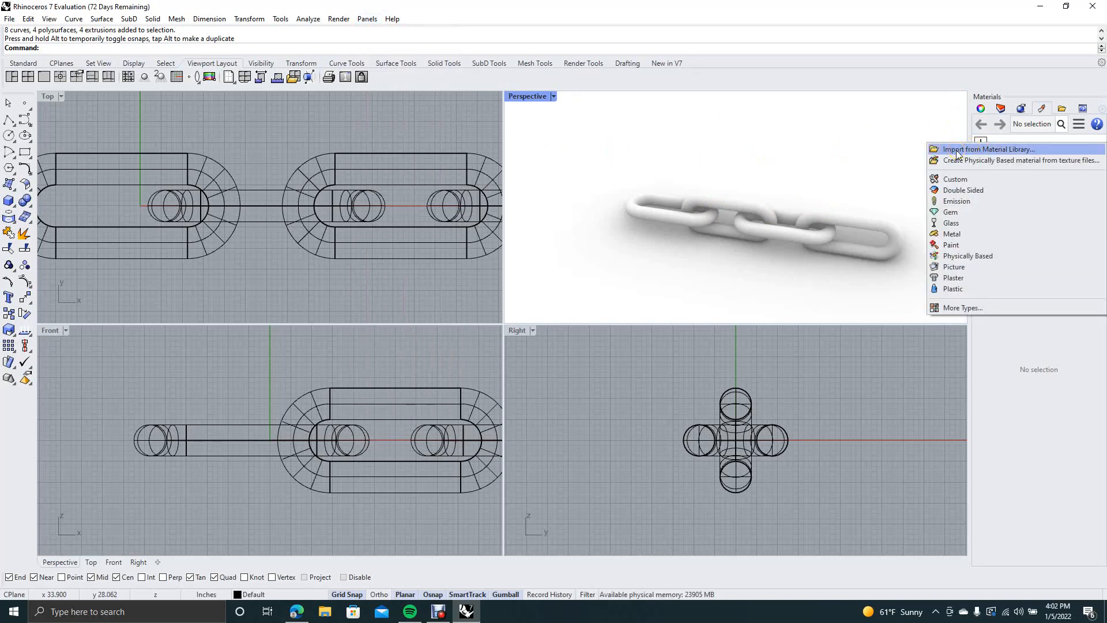
pyautogui.click(990, 148)
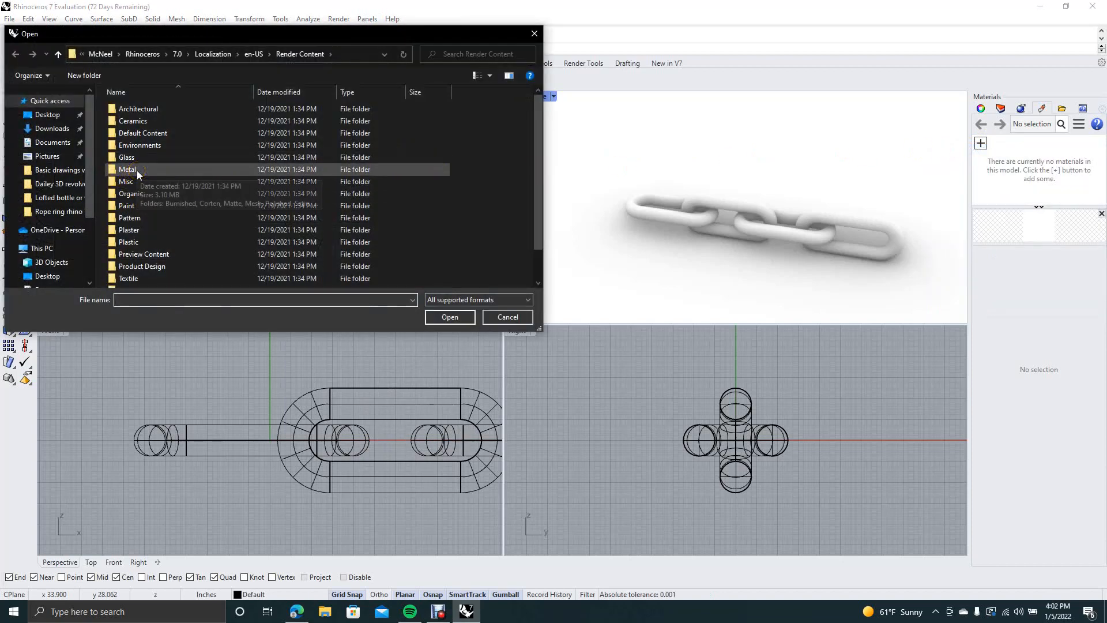
pyautogui.doubleClick(127, 169)
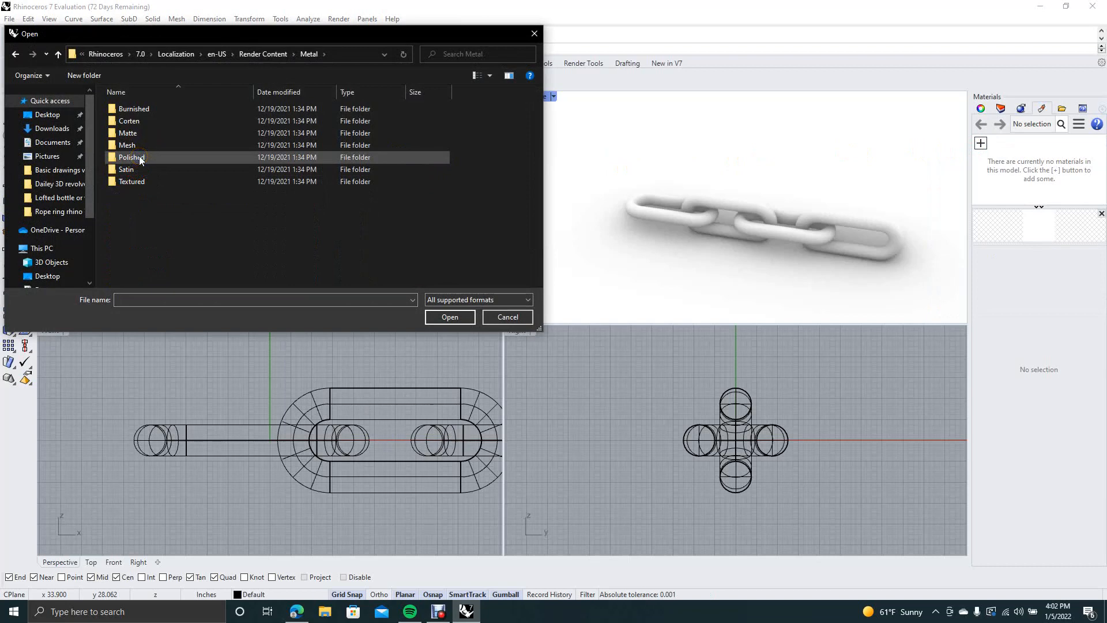
pyautogui.doubleClick(132, 157)
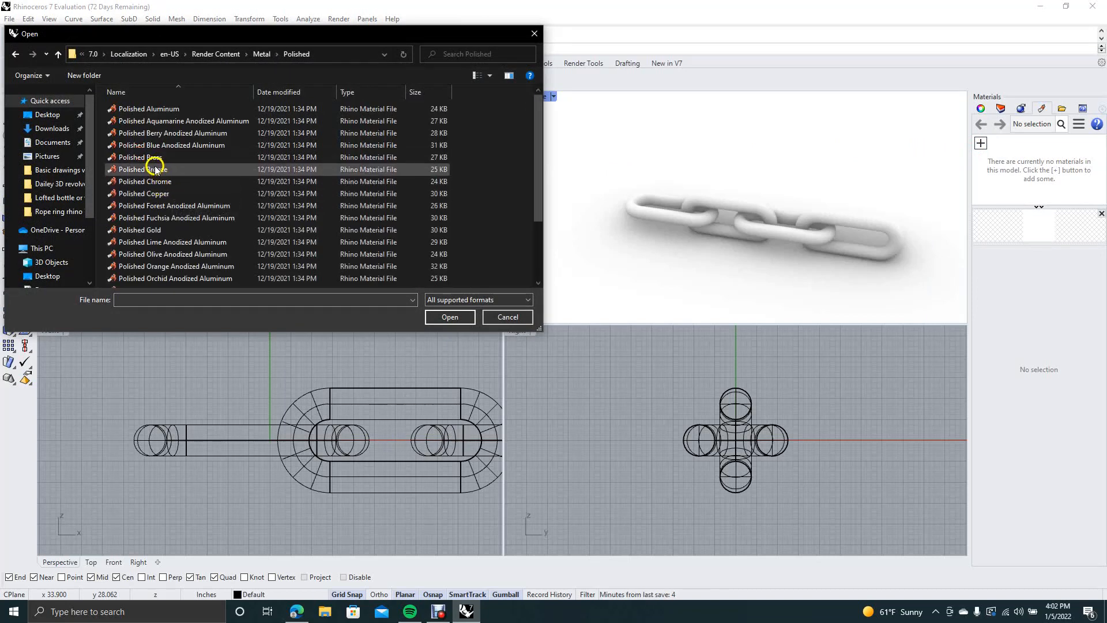
pyautogui.click(449, 316)
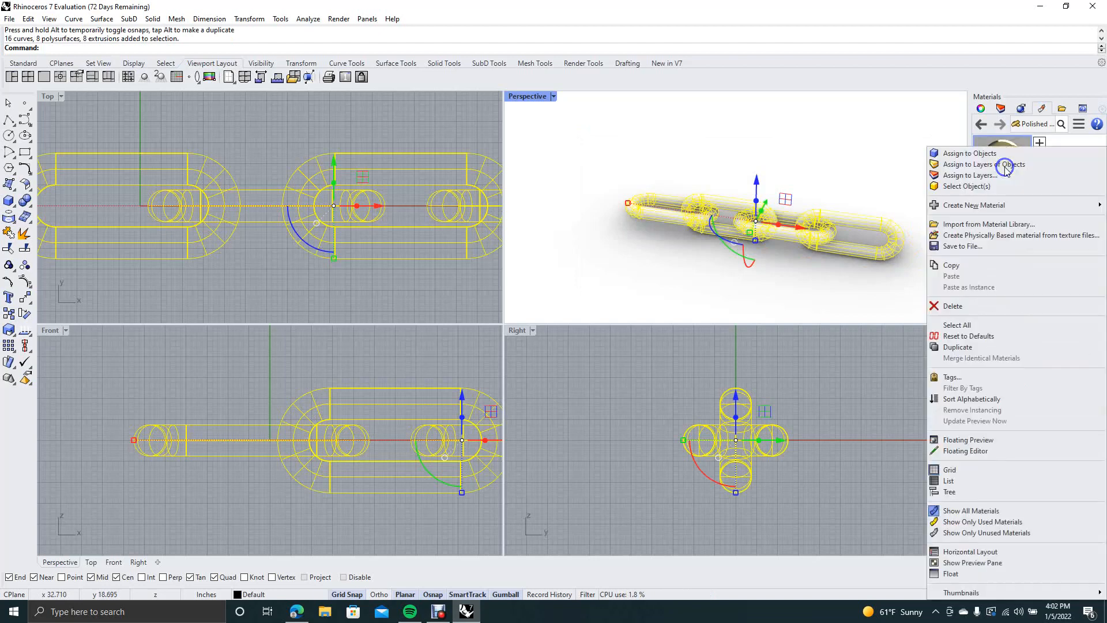
pyautogui.moveTo(981, 154)
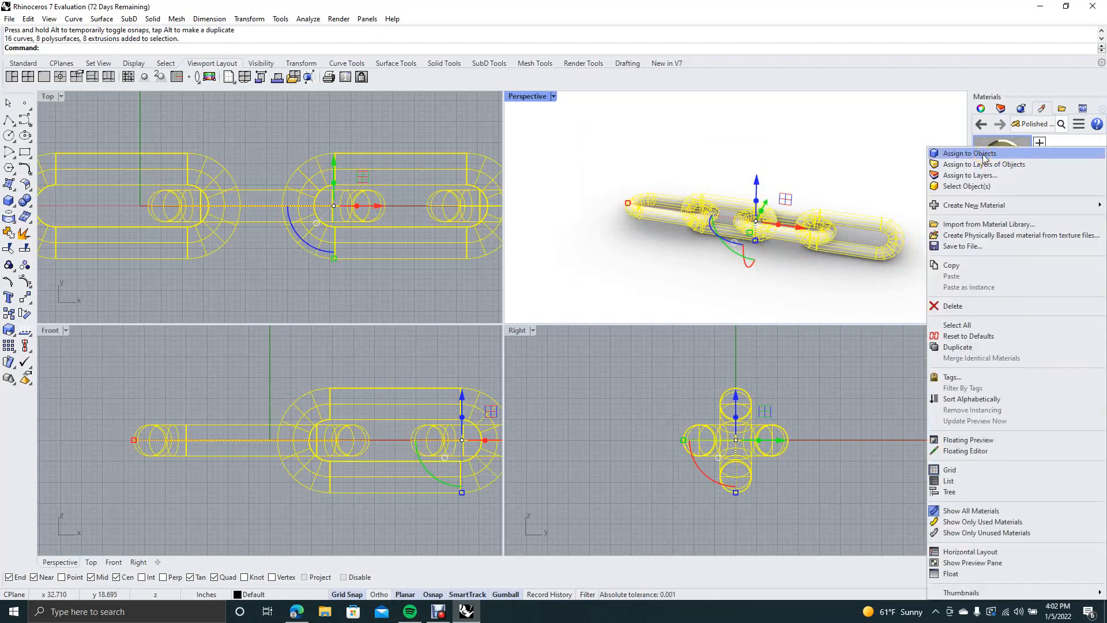
# Step: Assign the Polished Brass material to all selected chain links so they render gold
pyautogui.click(968, 153)
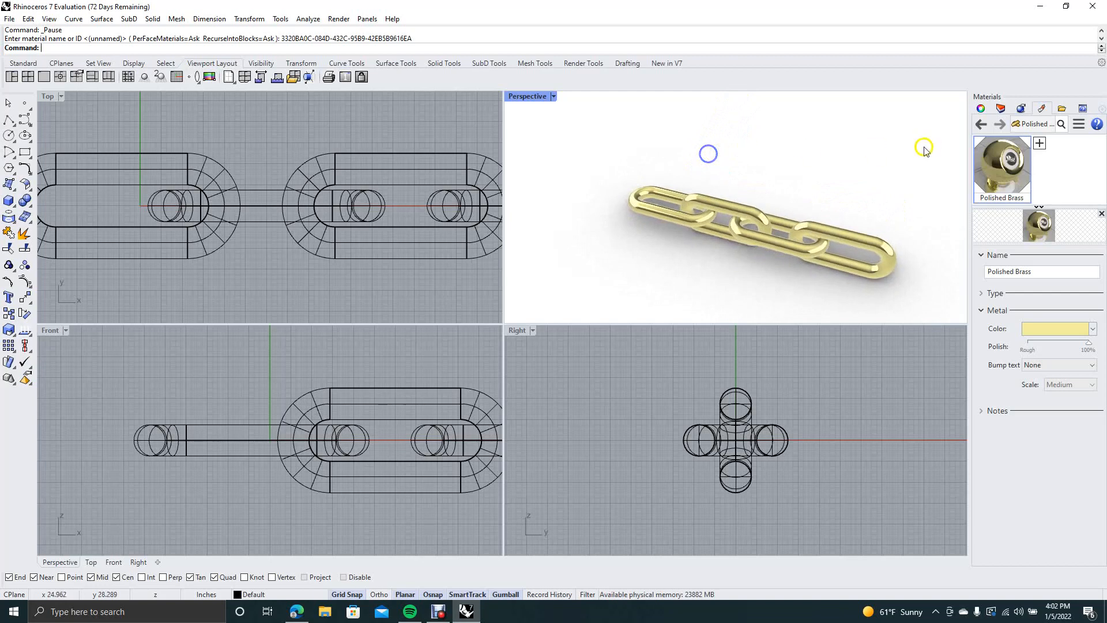
pyautogui.moveTo(1039, 143)
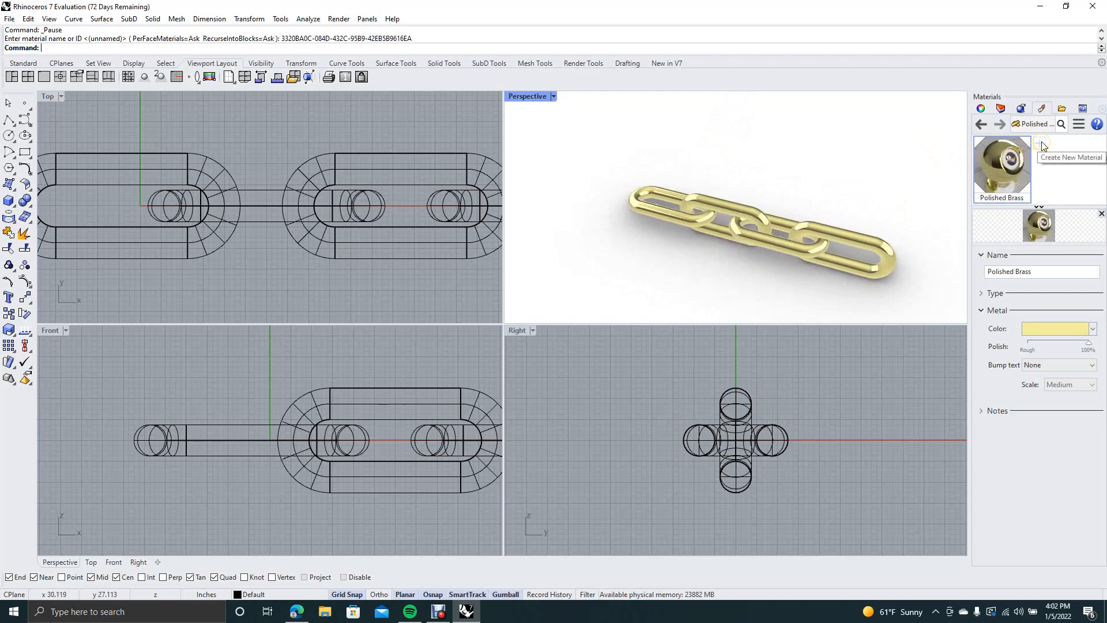
# Step: Import African teak from the Wood folder of the material library for the ground
pyautogui.click(1039, 139)
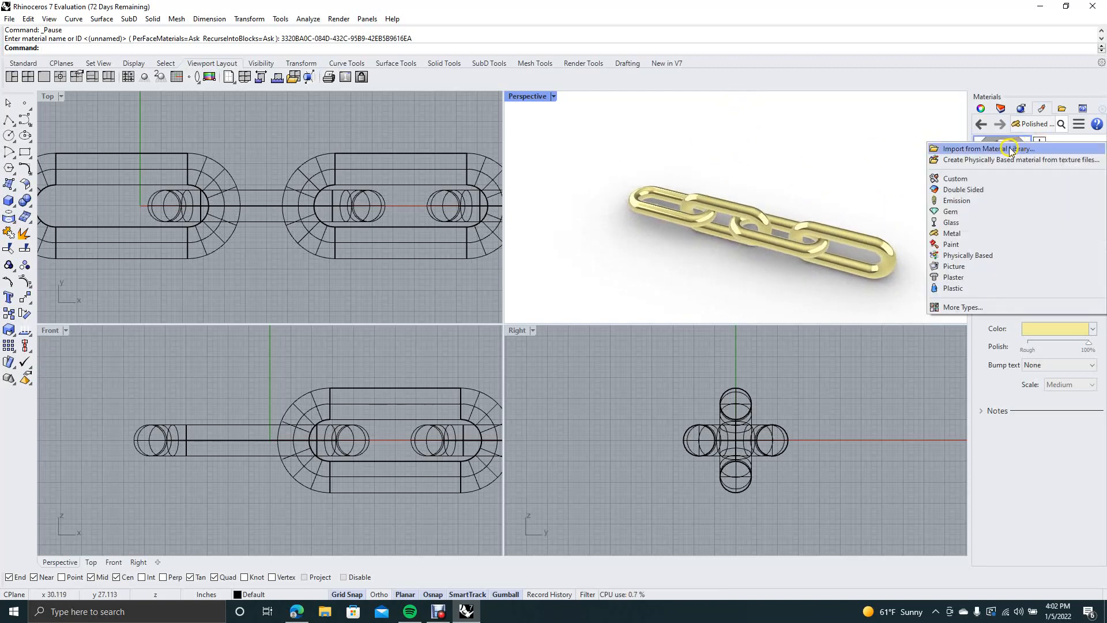
pyautogui.click(989, 149)
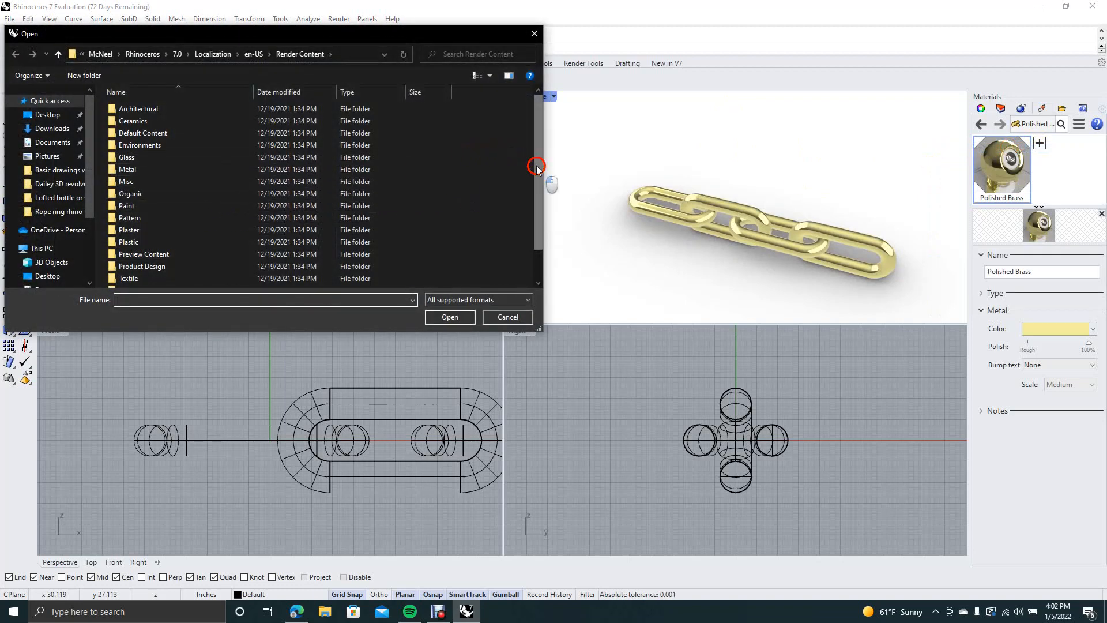
pyautogui.scroll(-3)
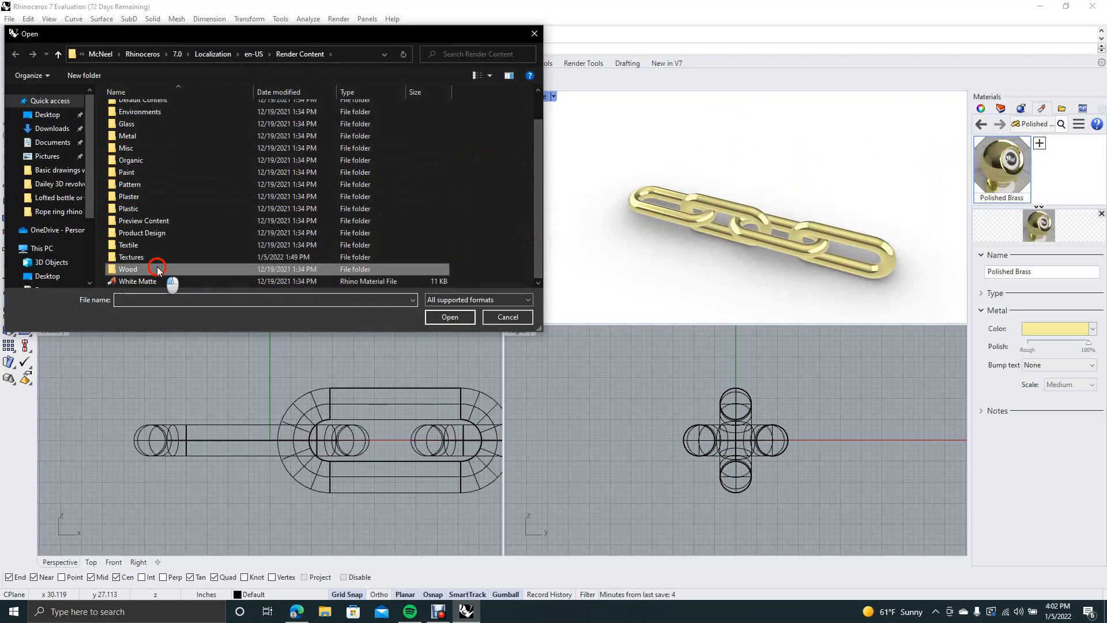
pyautogui.doubleClick(128, 269)
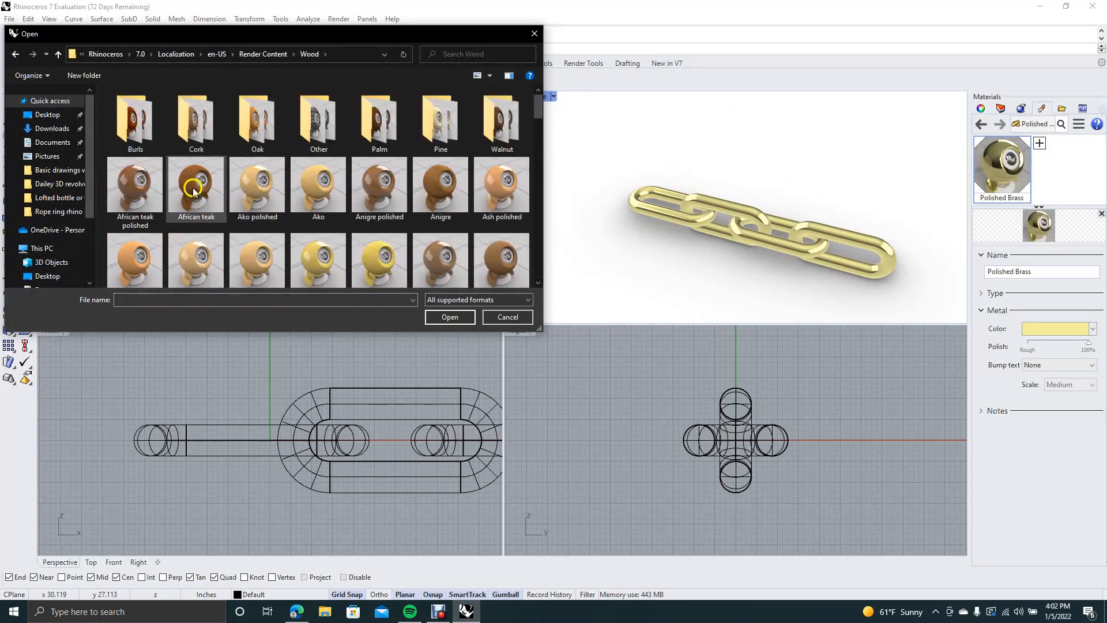
pyautogui.click(450, 316)
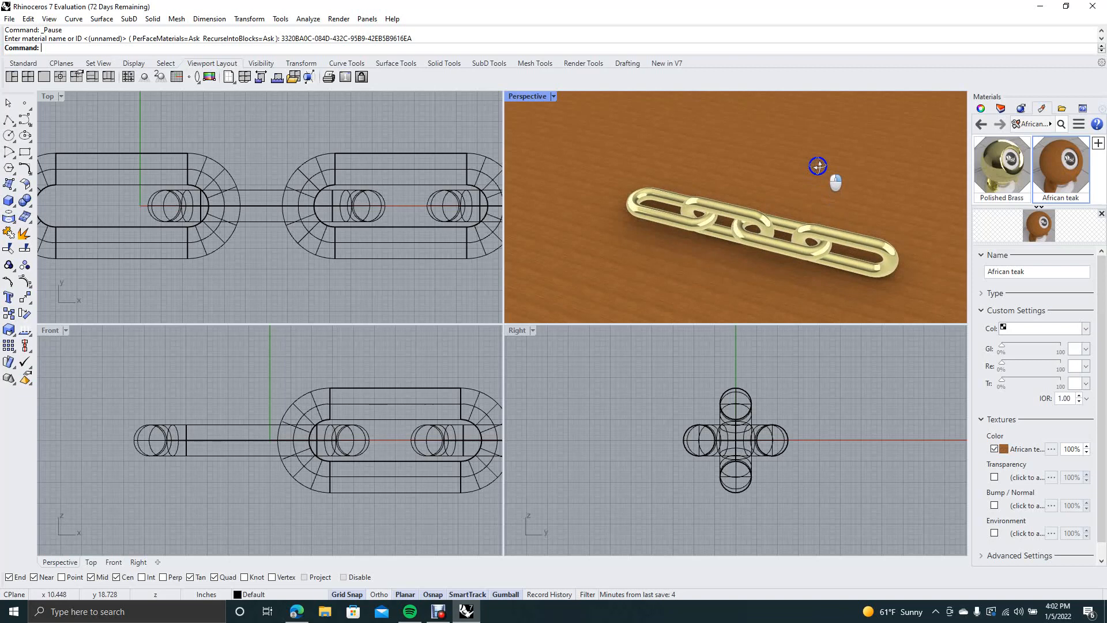
pyautogui.moveTo(696, 233)
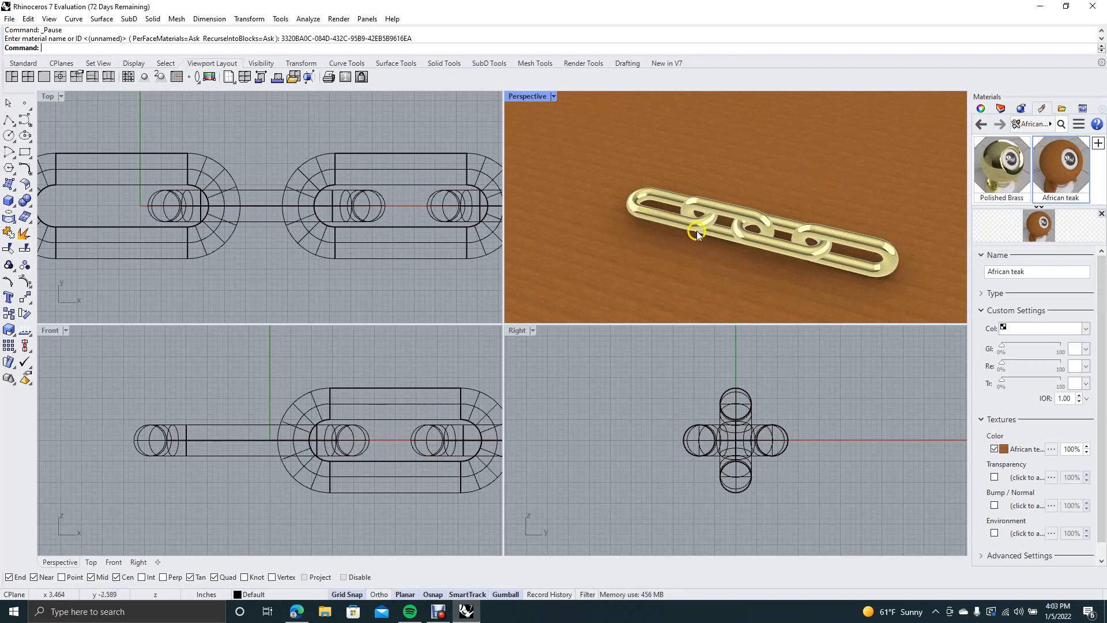
pyautogui.moveTo(671, 209)
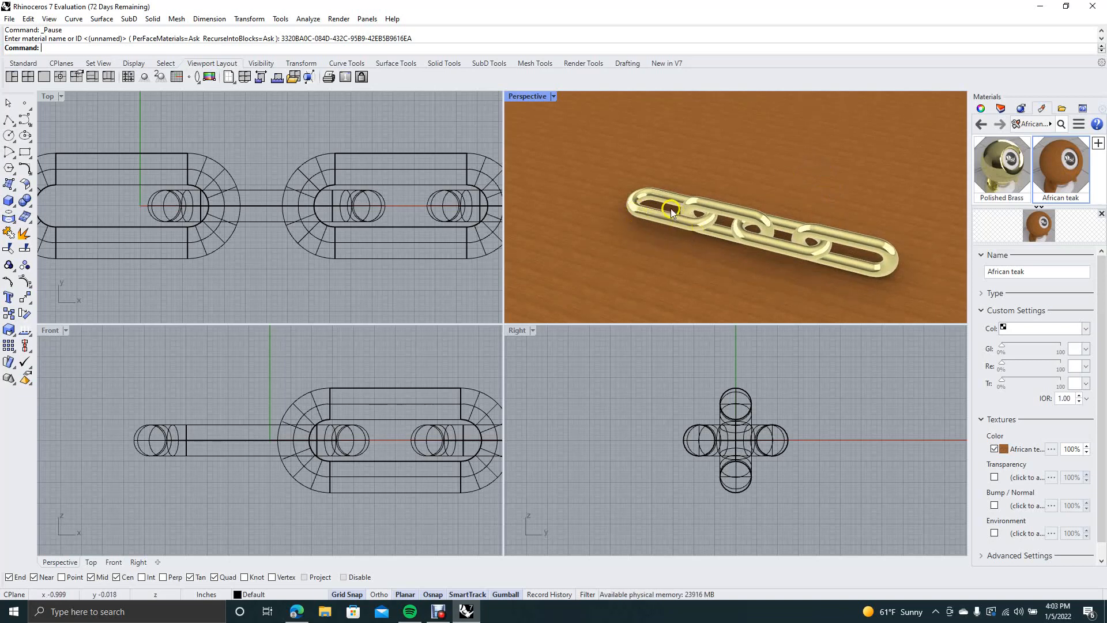
pyautogui.moveTo(603, 183)
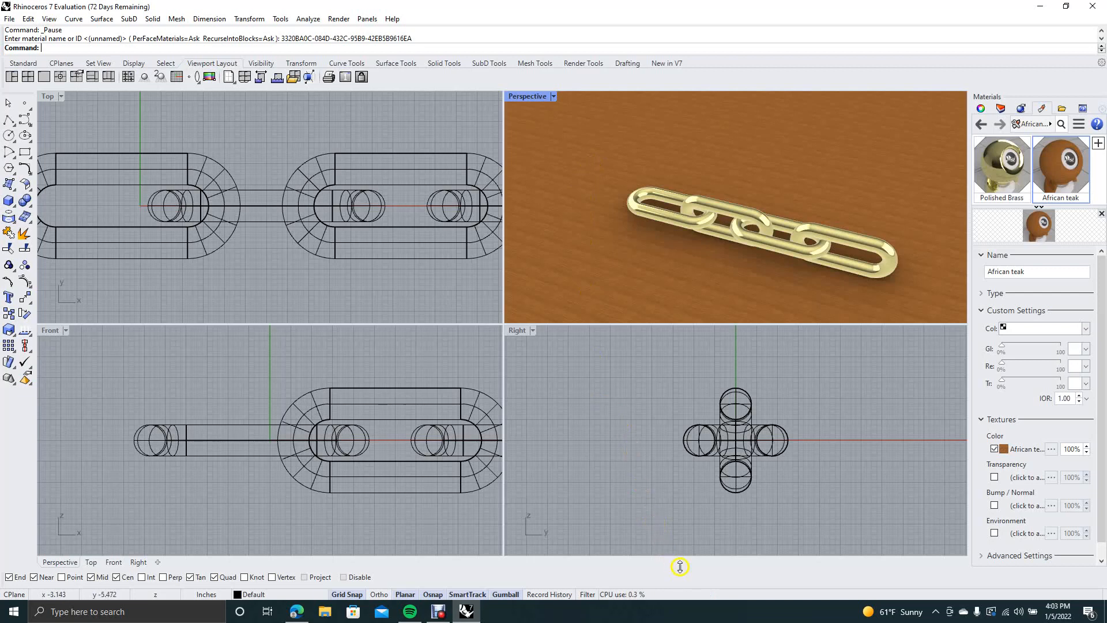
pyautogui.moveTo(709, 585)
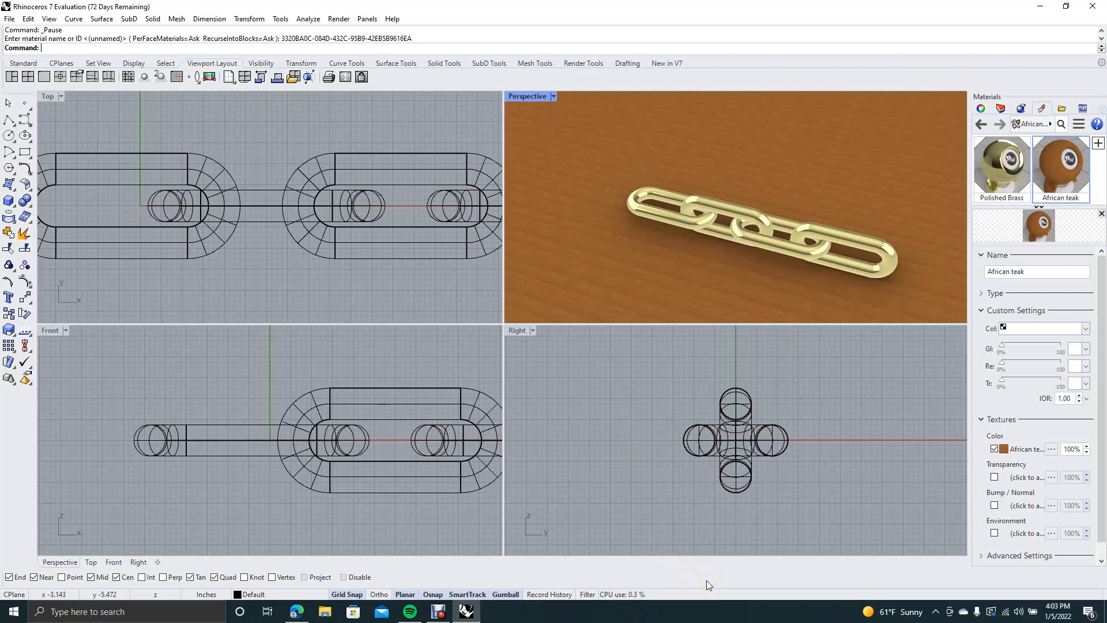